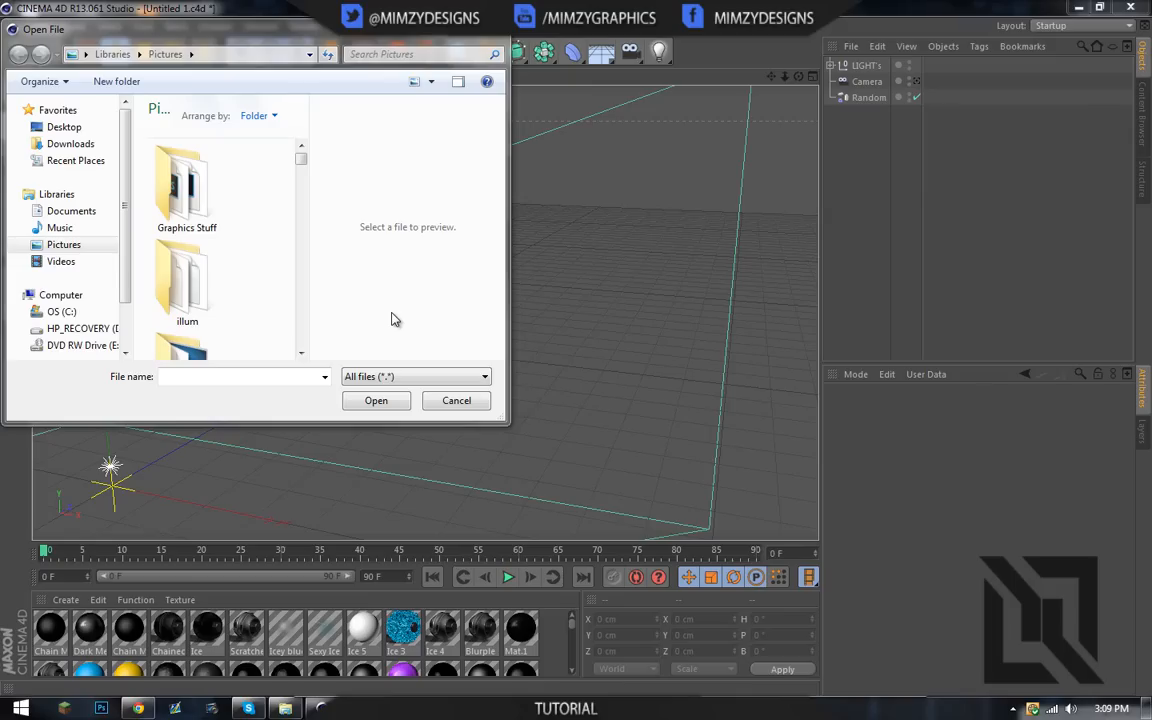
pyautogui.moveTo(381, 311)
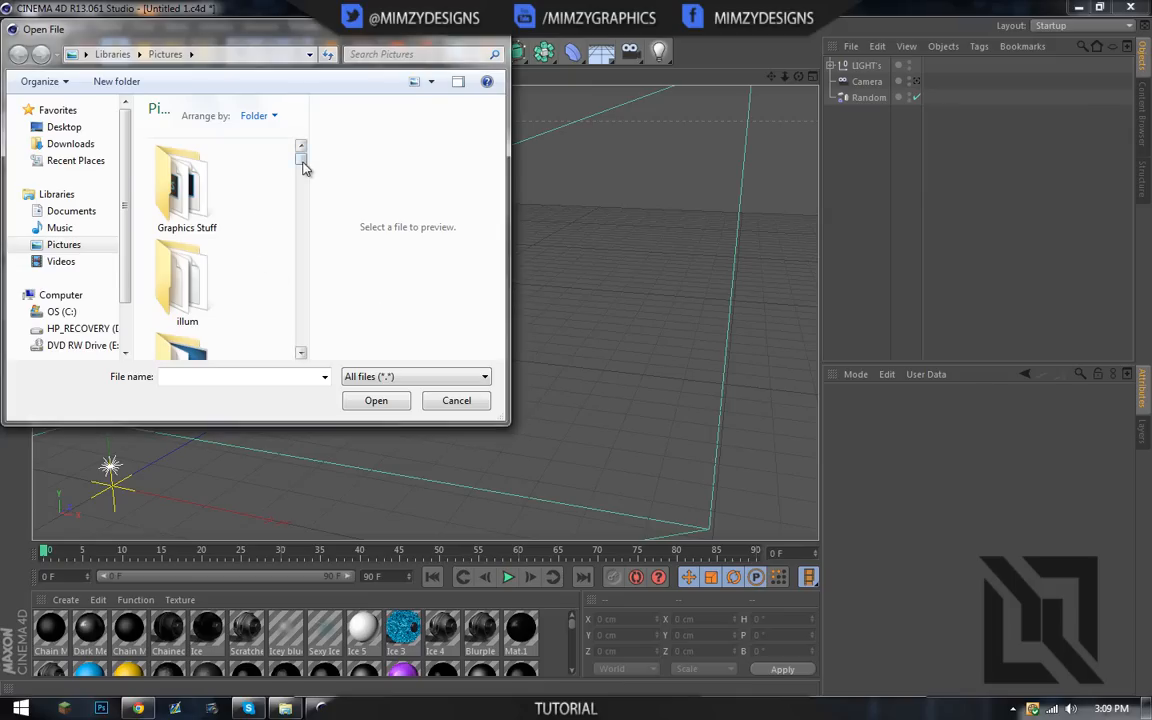
# Browse into the Graphics Stuff folder and scroll to the RetroArtistry LOGO path .ai file
pyautogui.scroll(-3)
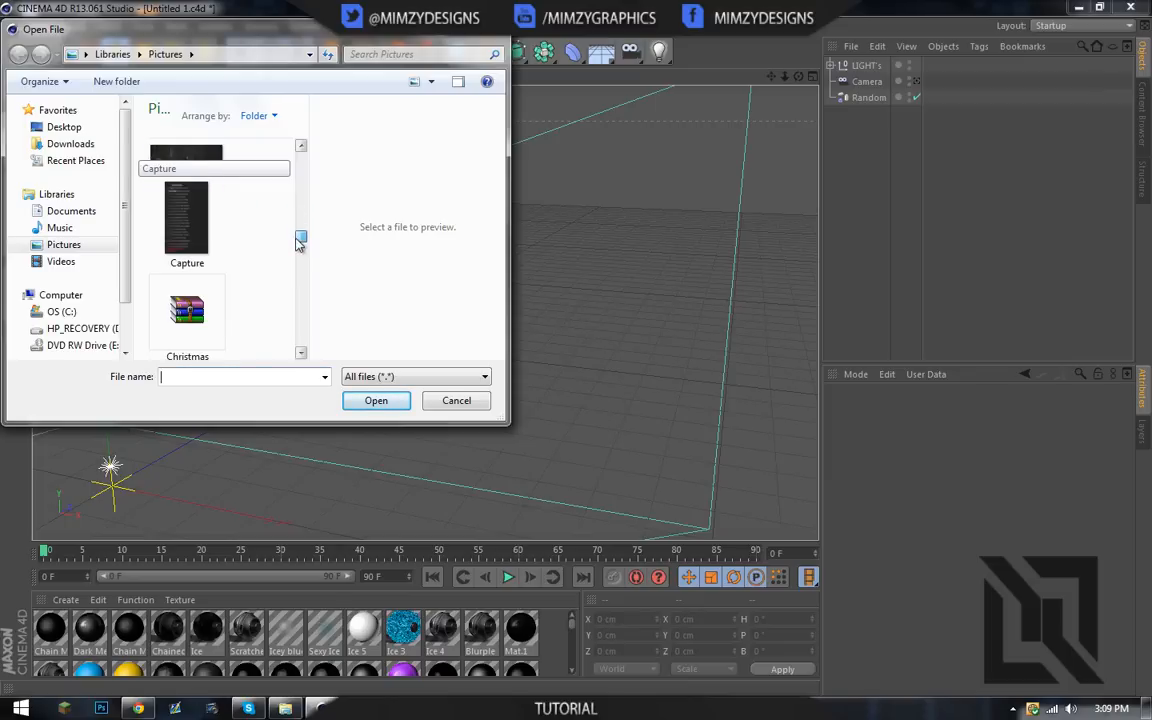
pyautogui.scroll(-3)
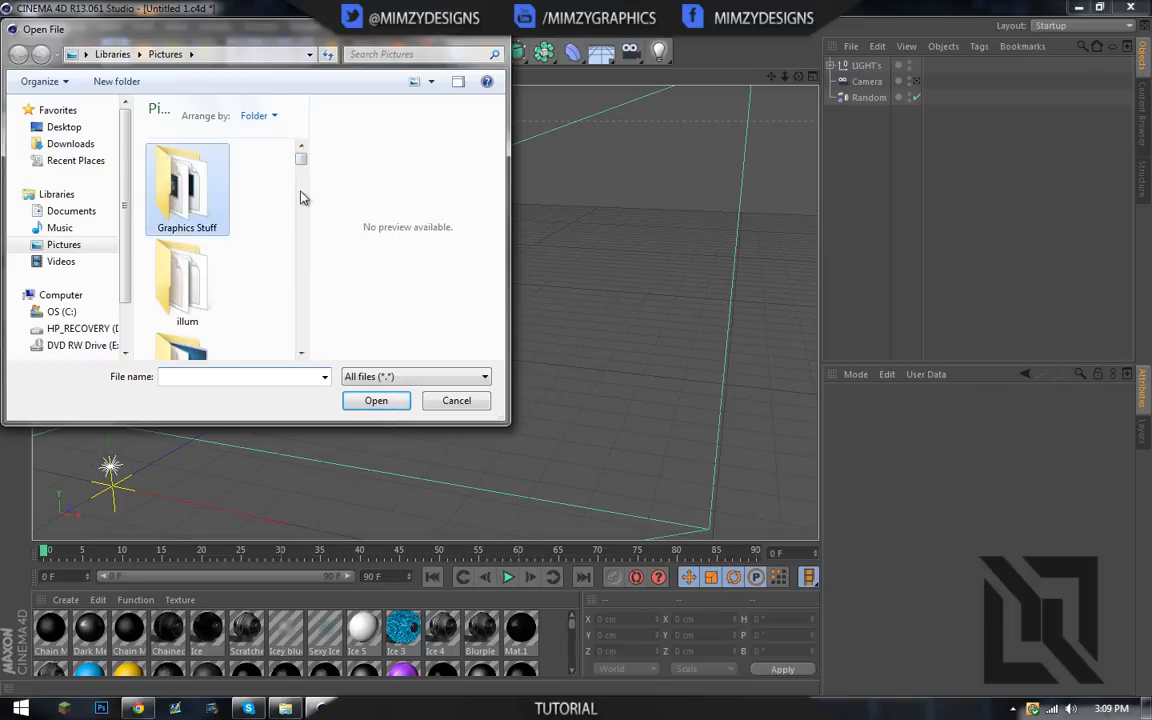
pyautogui.doubleClick(186, 185)
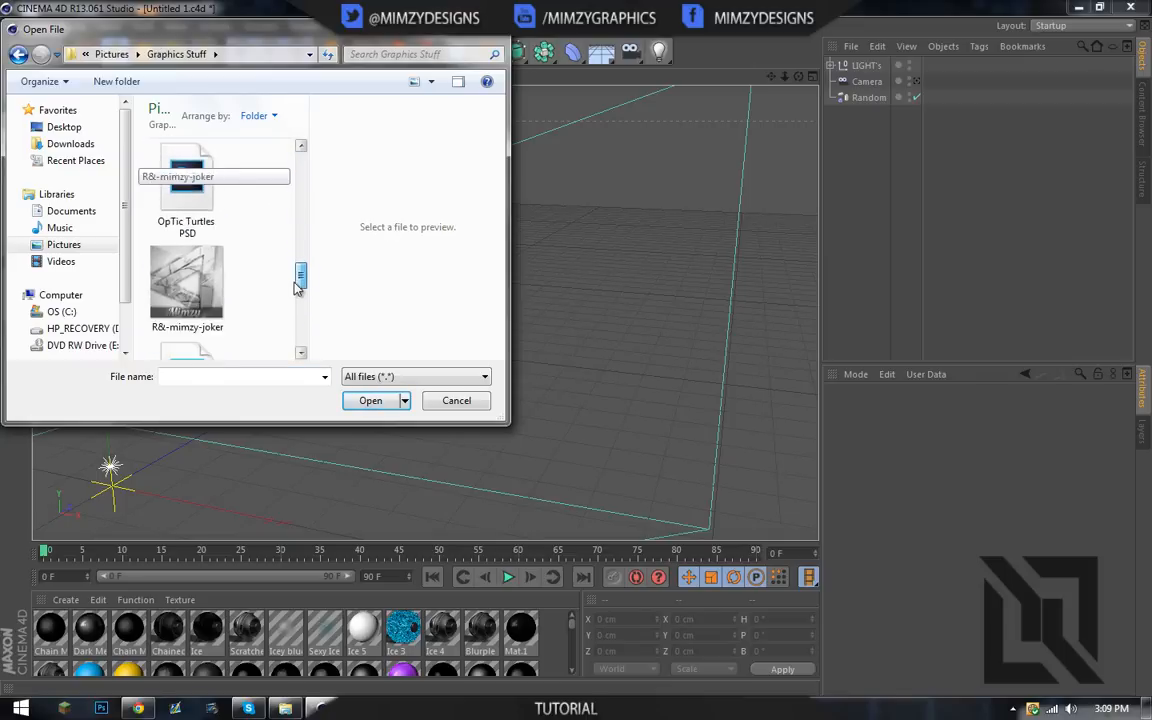
pyautogui.scroll(-3)
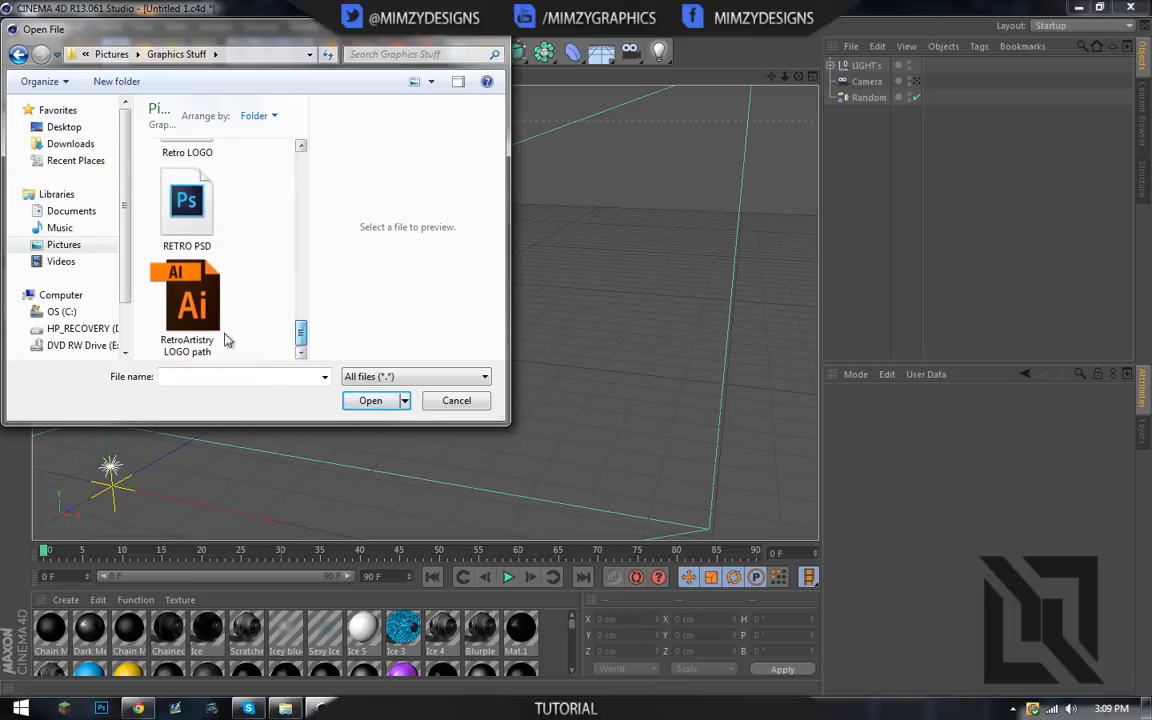
# Open the RetroArtistry LOGO path file and accept the Adobe Illustrator import settings
pyautogui.click(370, 400)
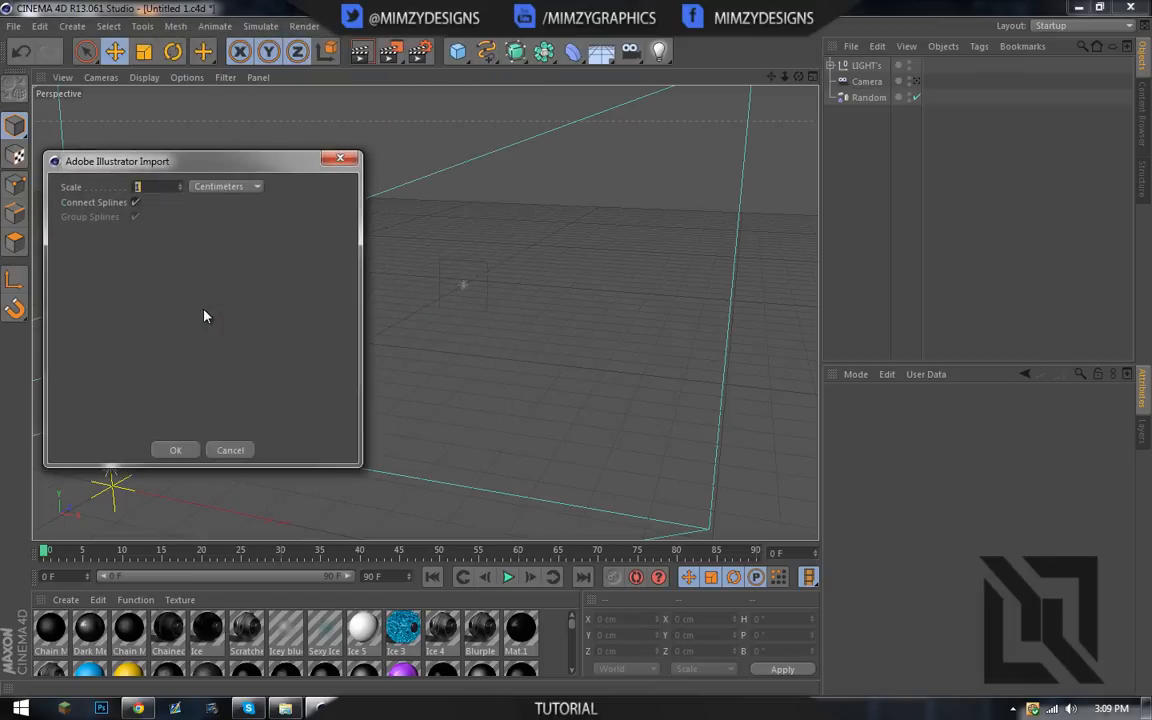
pyautogui.click(175, 449)
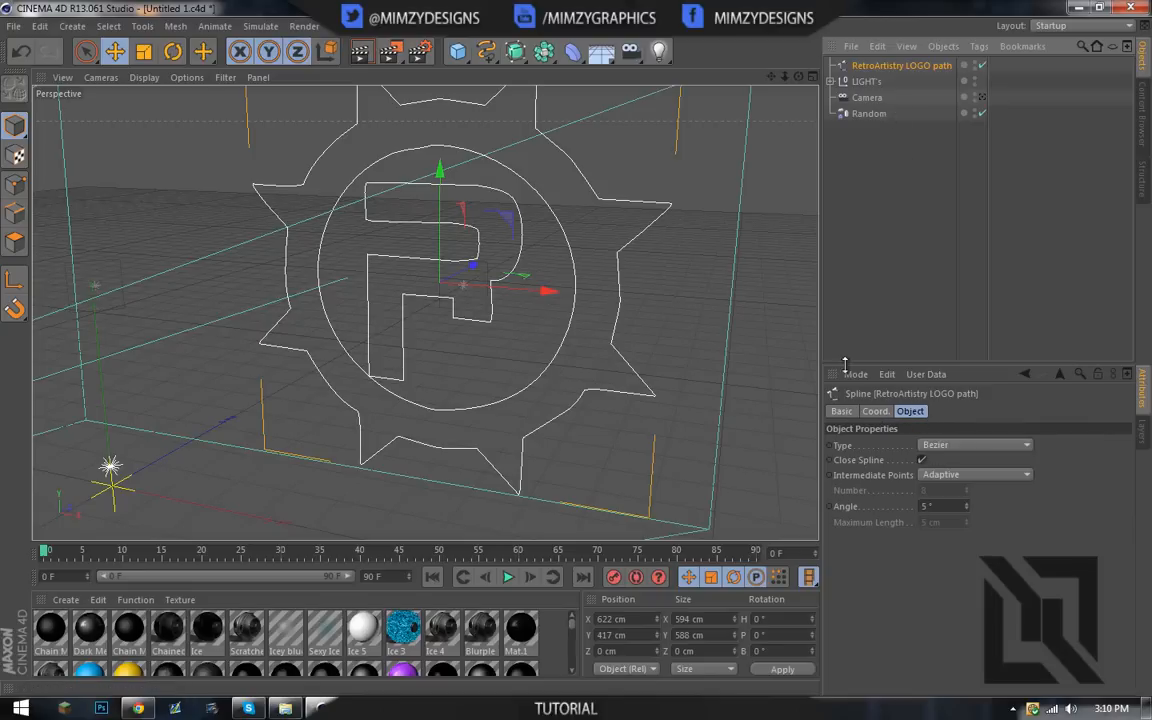
pyautogui.click(544, 51)
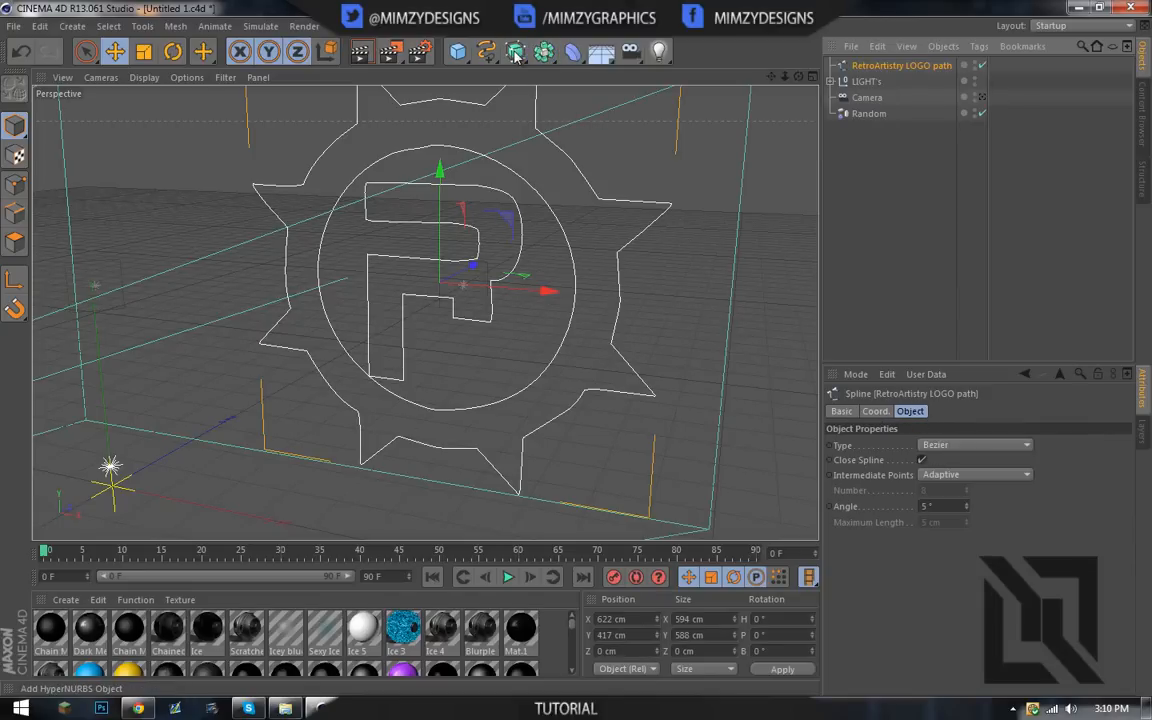
# Add an Extrude NURBS and place the logo spline inside it
pyautogui.click(516, 51)
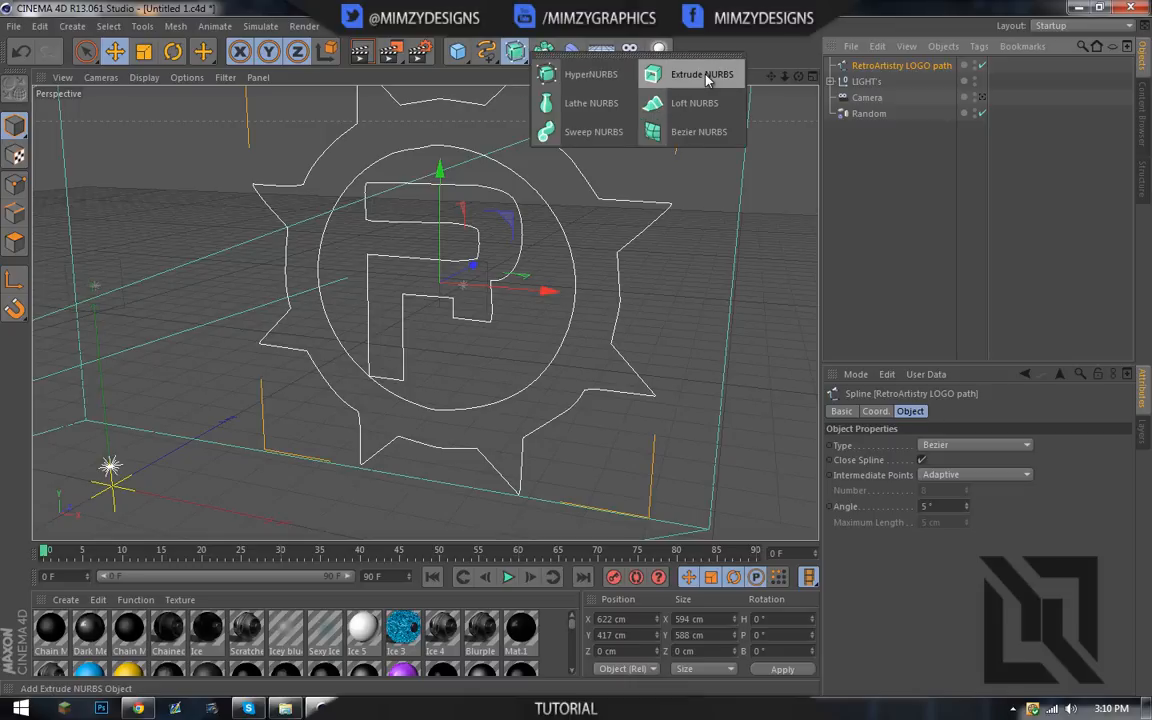
pyautogui.click(701, 74)
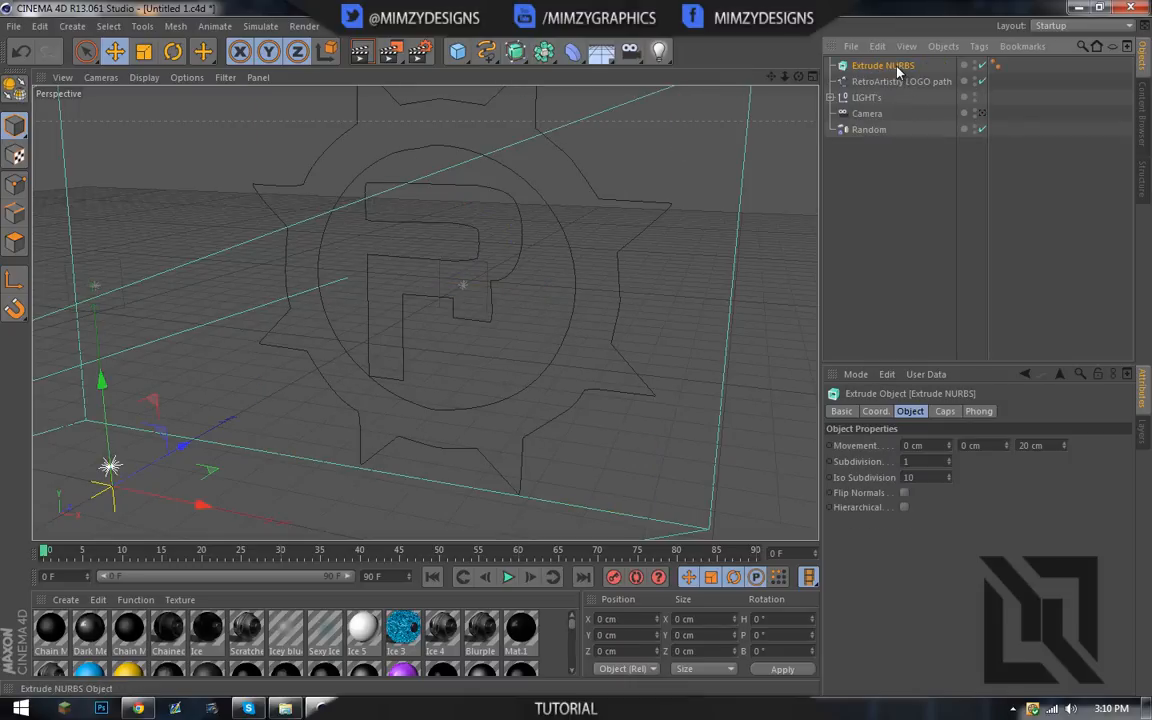
pyautogui.click(902, 81)
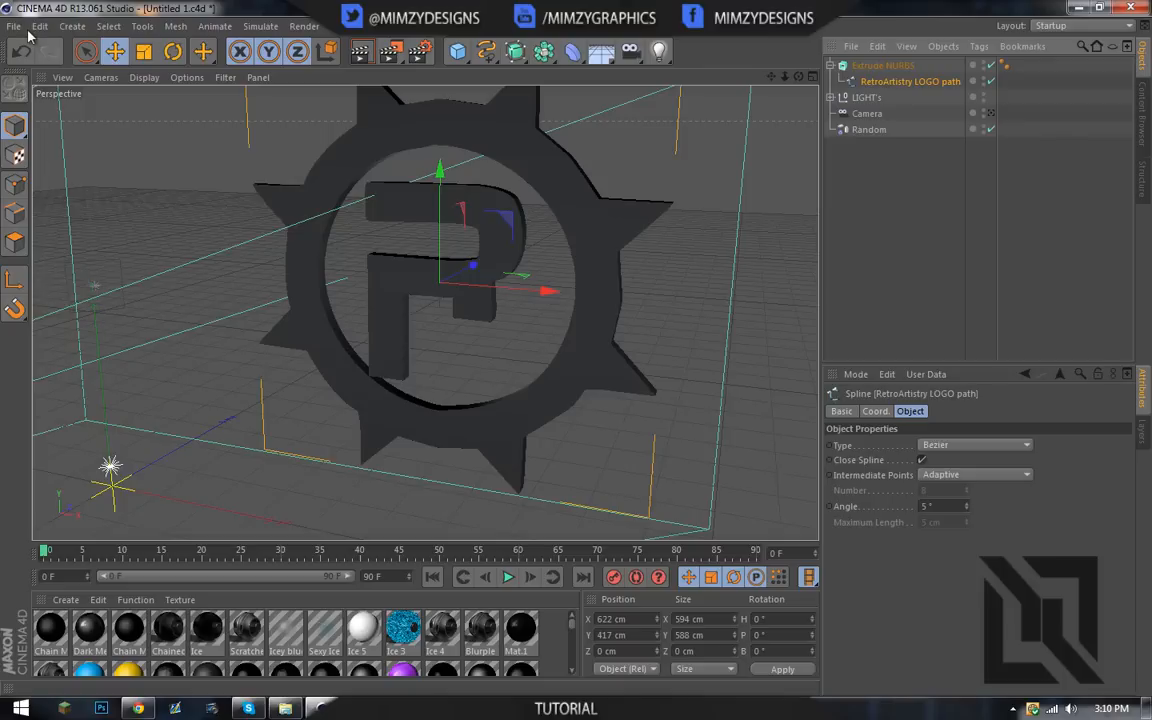
# Create a Null object and nest the Extrude NURBS under it
pyautogui.click(72, 25)
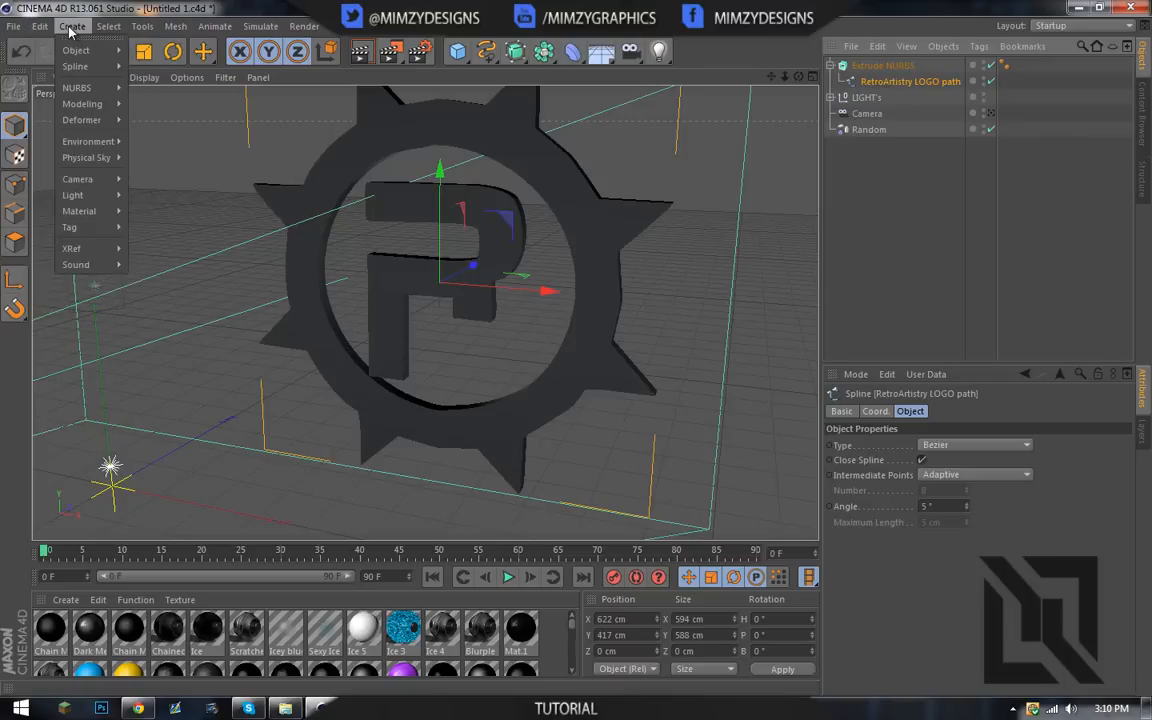
pyautogui.click(225, 120)
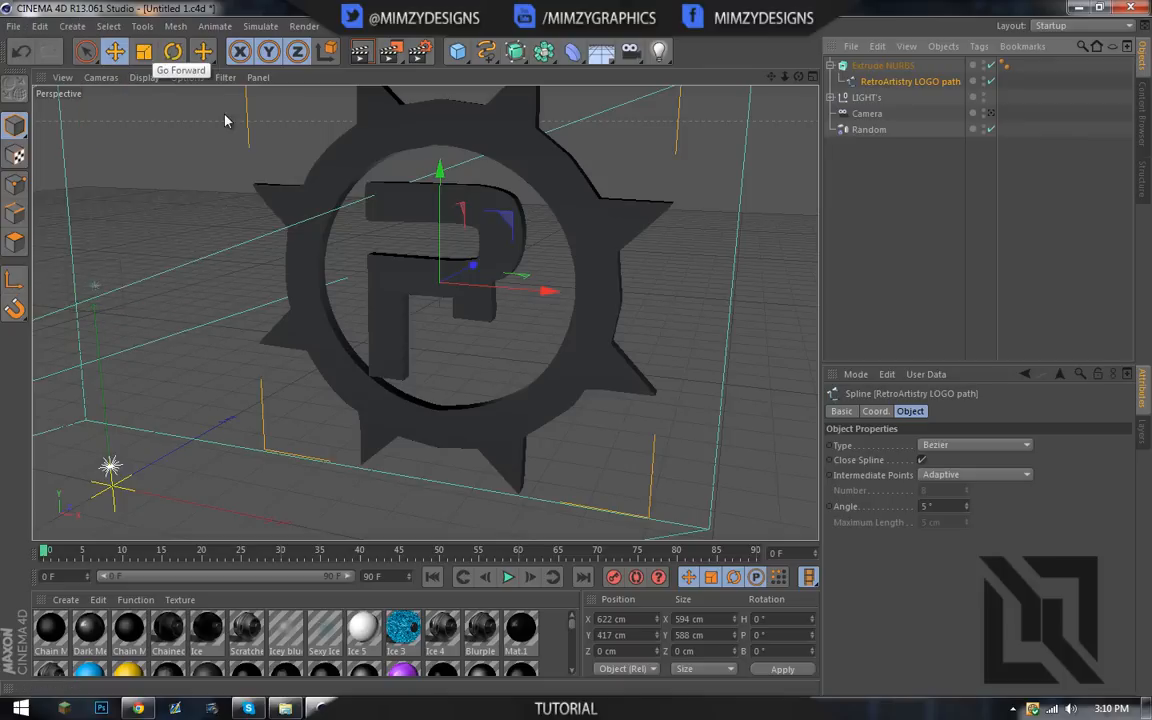
pyautogui.click(883, 81)
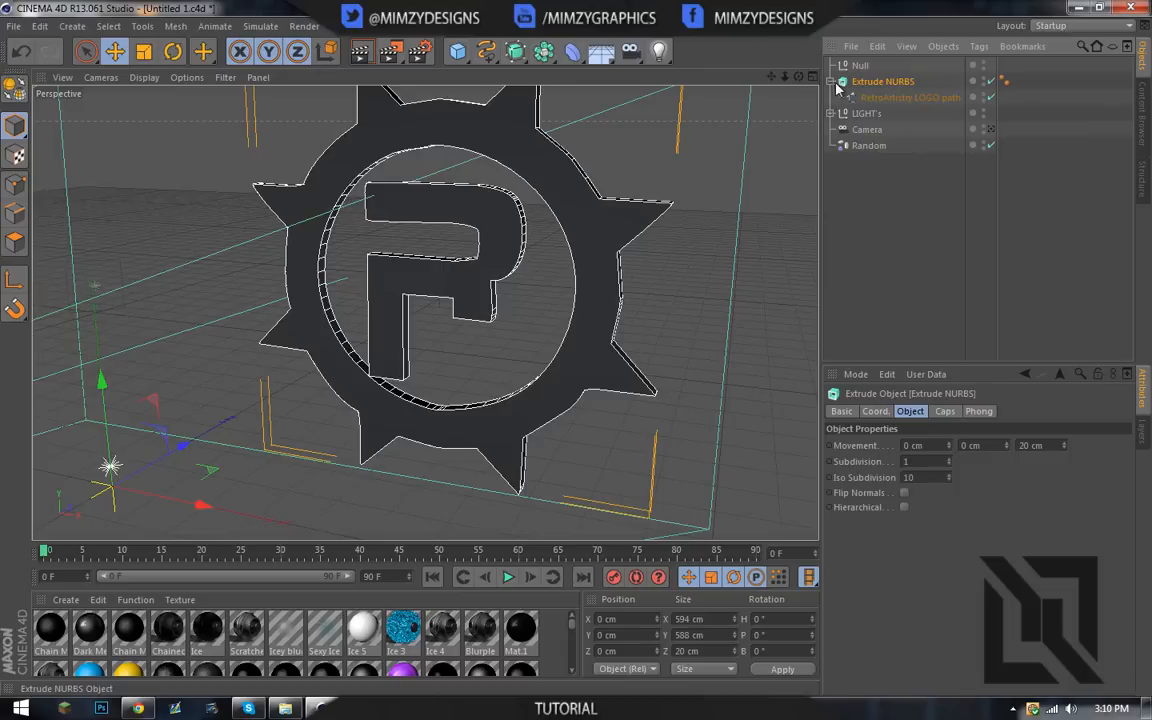
pyautogui.click(832, 81)
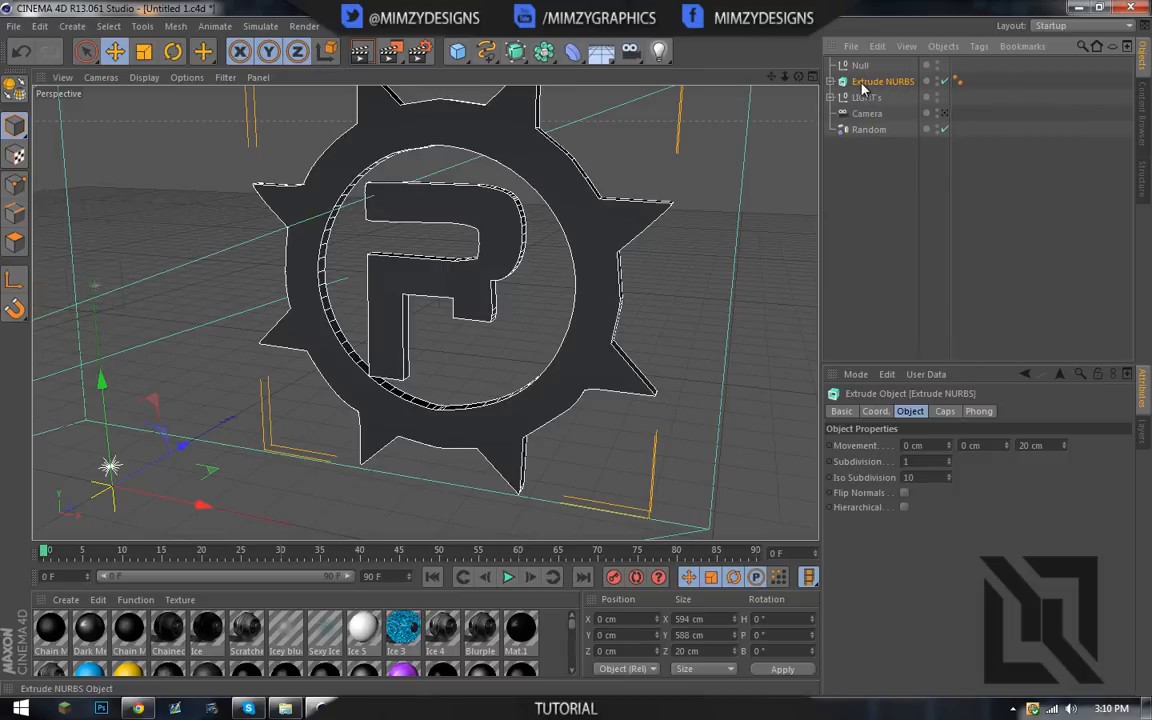
pyautogui.moveTo(880, 81)
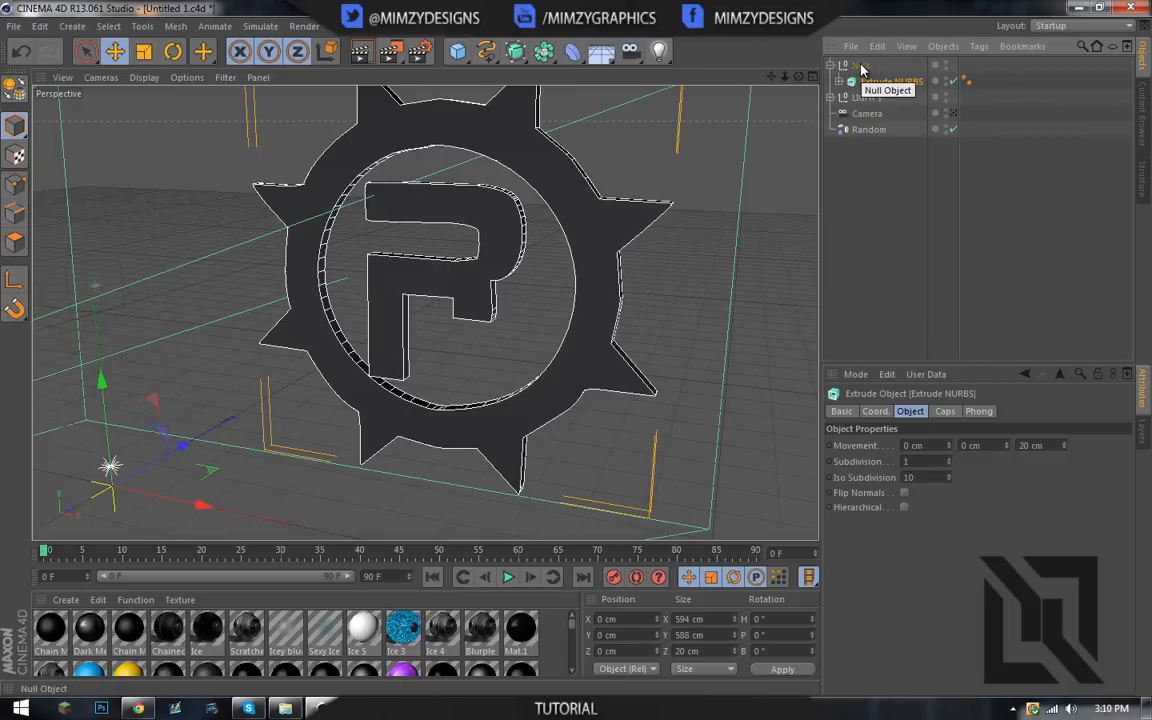
pyautogui.click(860, 65)
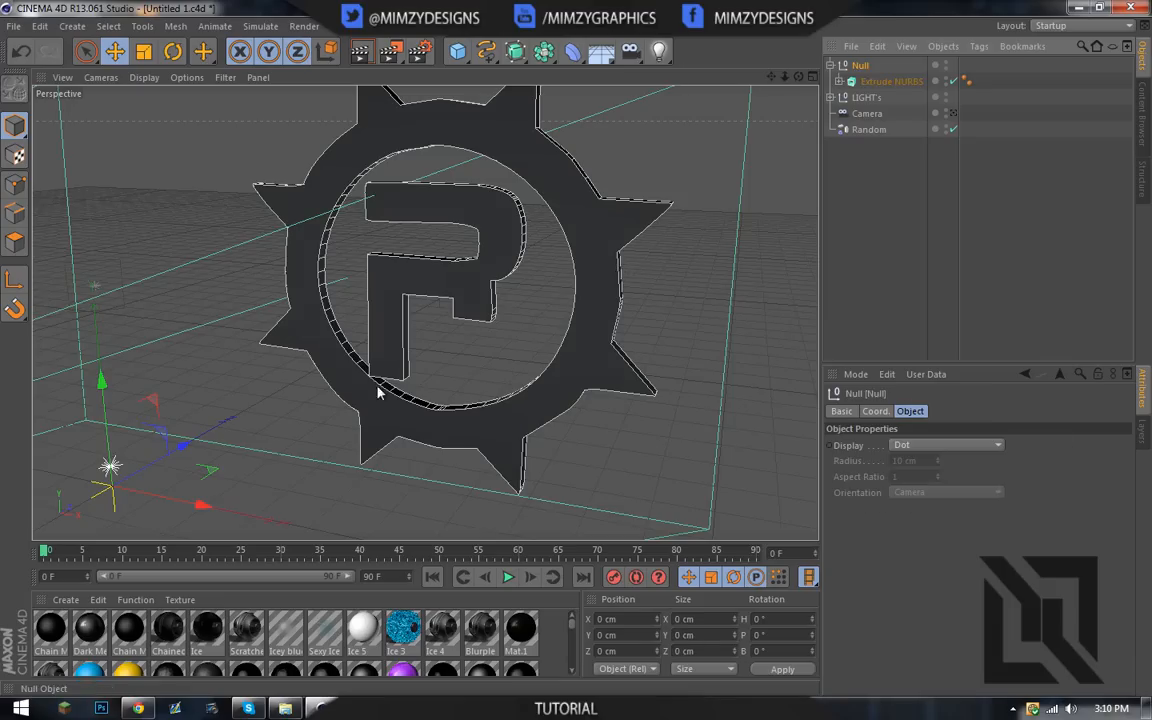
pyautogui.click(891, 81)
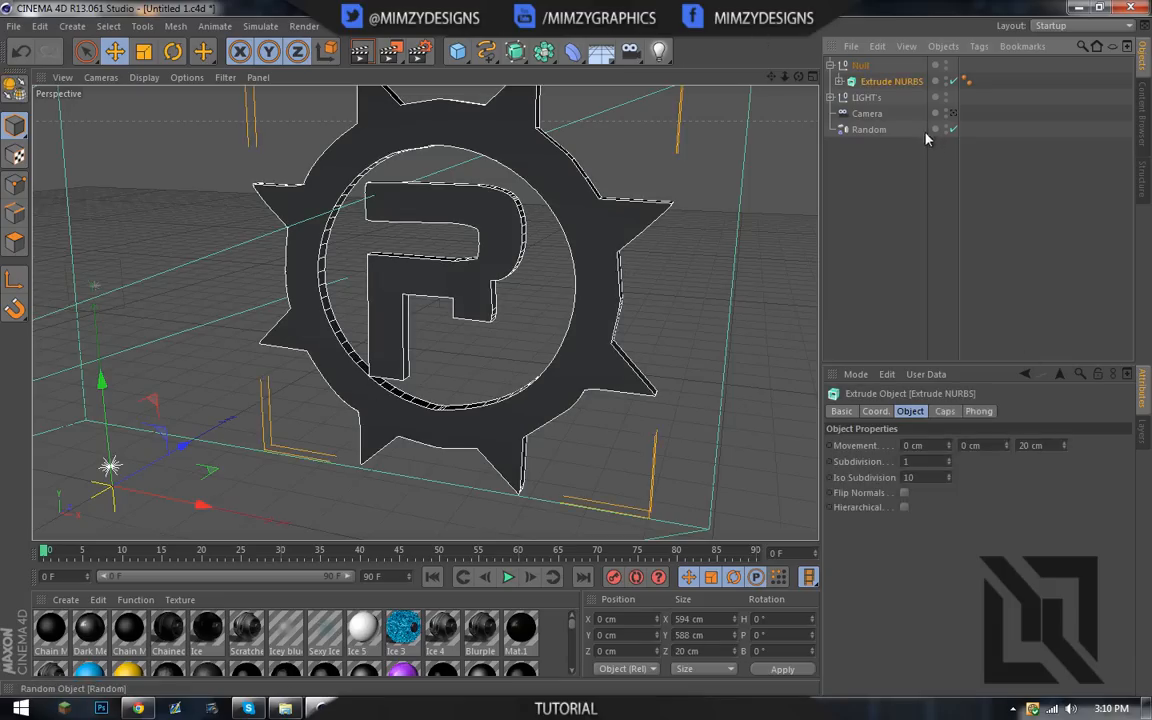
pyautogui.click(860, 65)
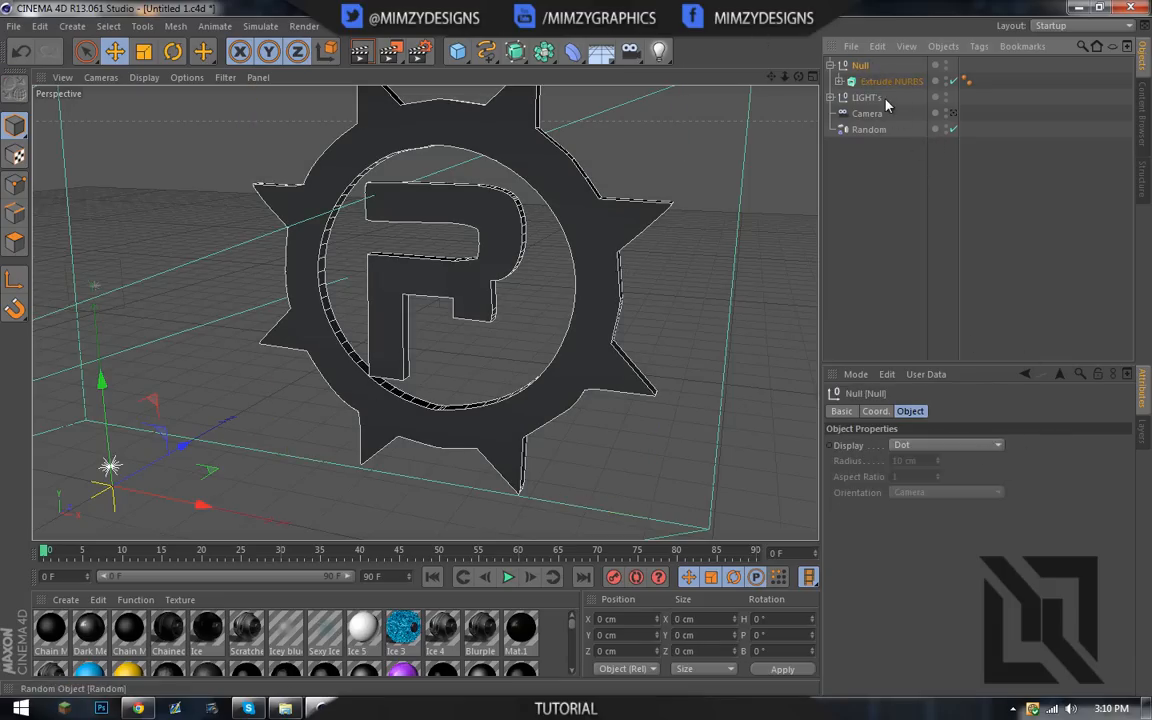
pyautogui.click(891, 81)
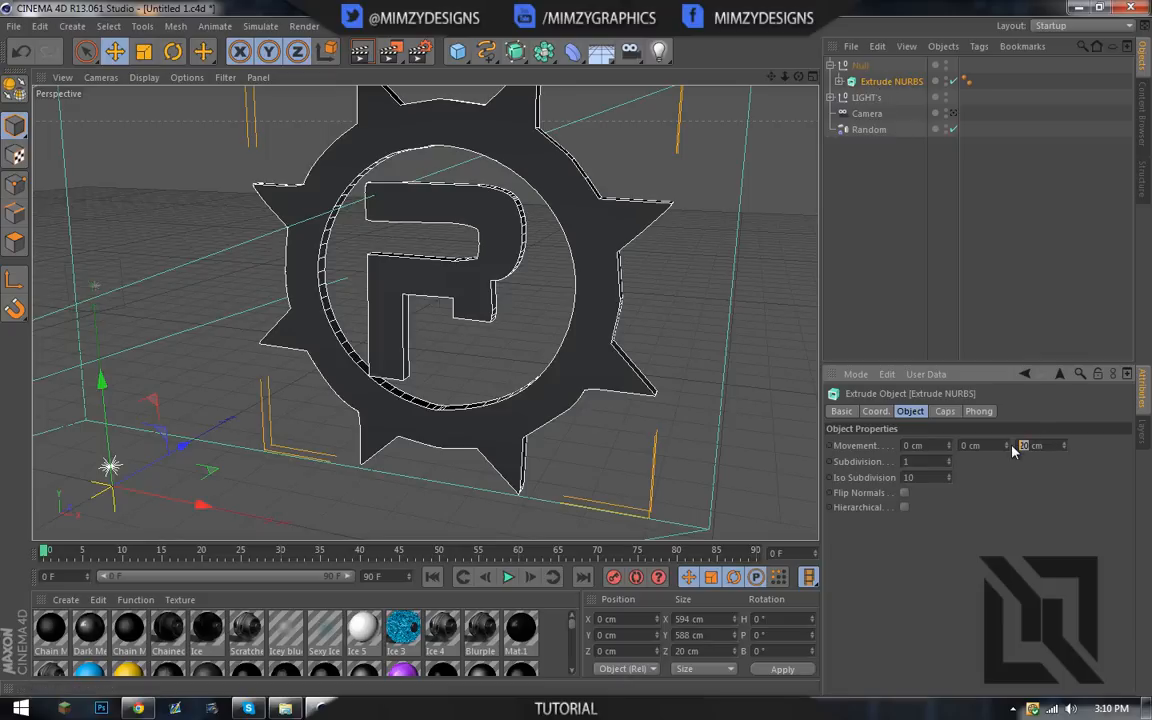
# Set the Extrude NURBS Movement Z depth to 150 cm
pyautogui.tripleClick(1035, 445)
pyautogui.write('150')
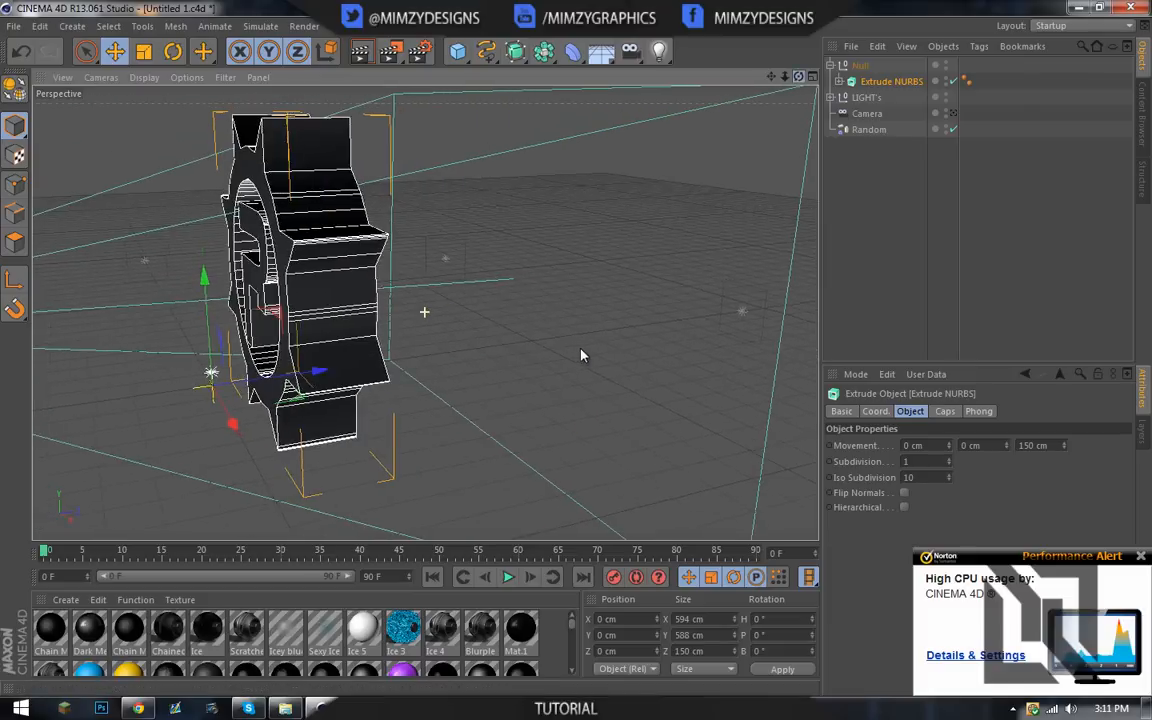
pyautogui.click(861, 65)
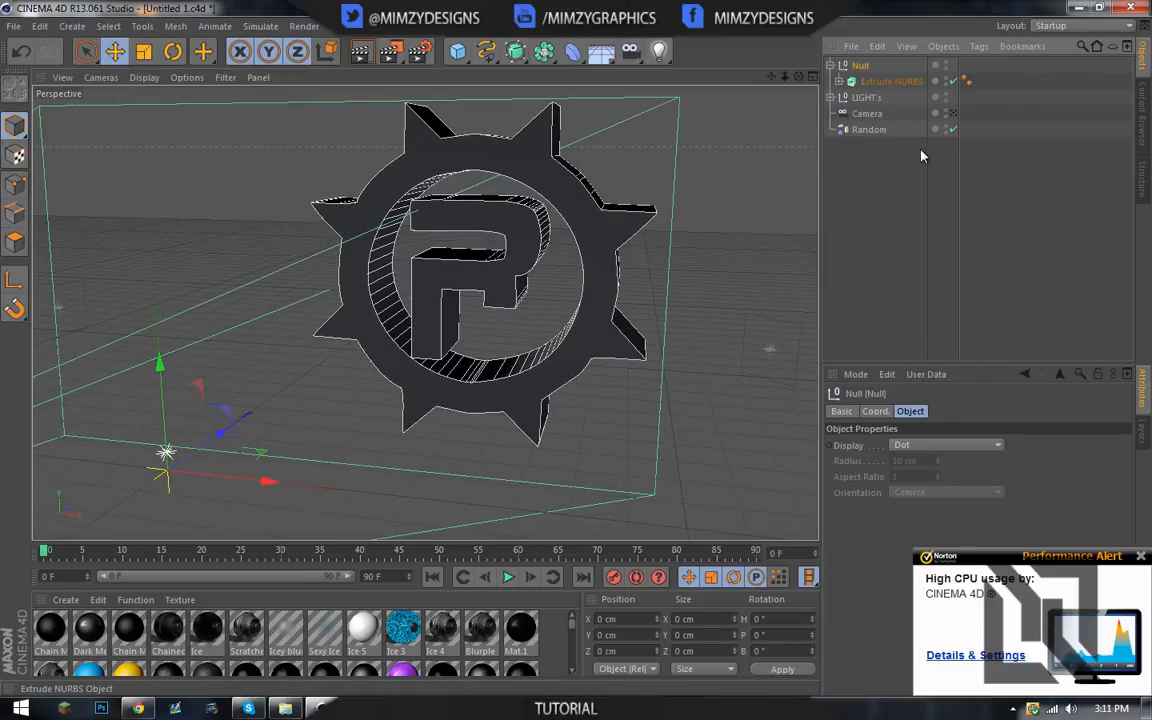
# Give the extruded logo's caps rounded fillets with 3 steps and 5 cm radius
pyautogui.click(890, 81)
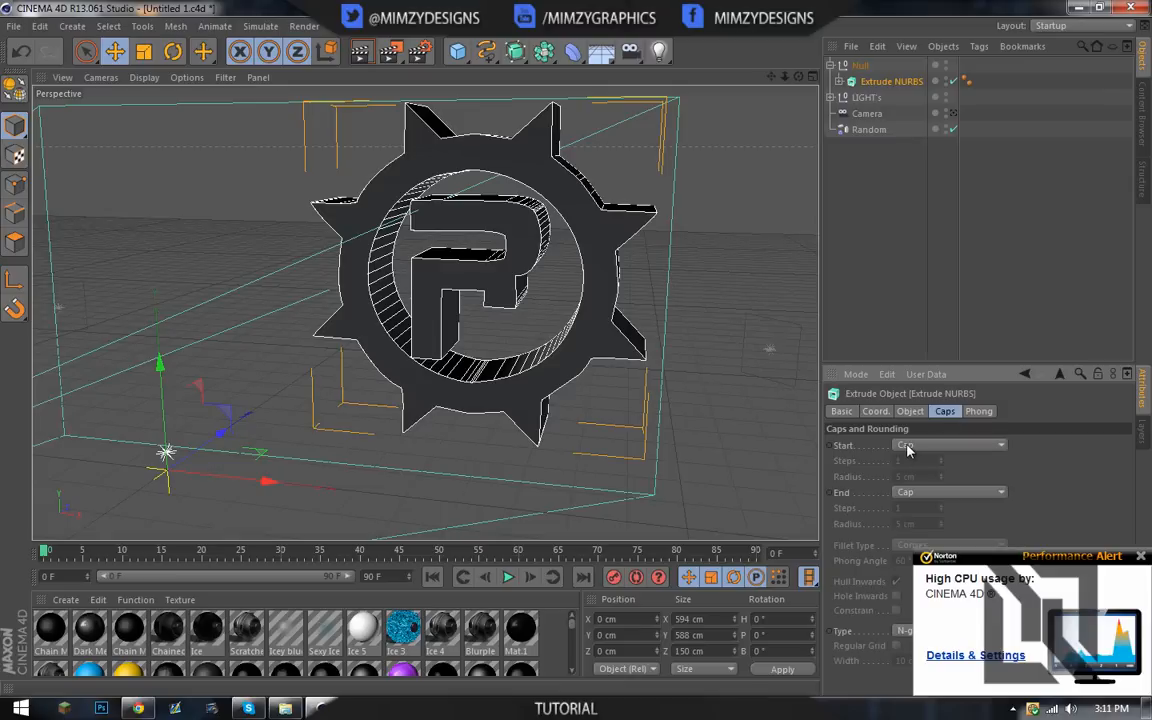
pyautogui.click(949, 444)
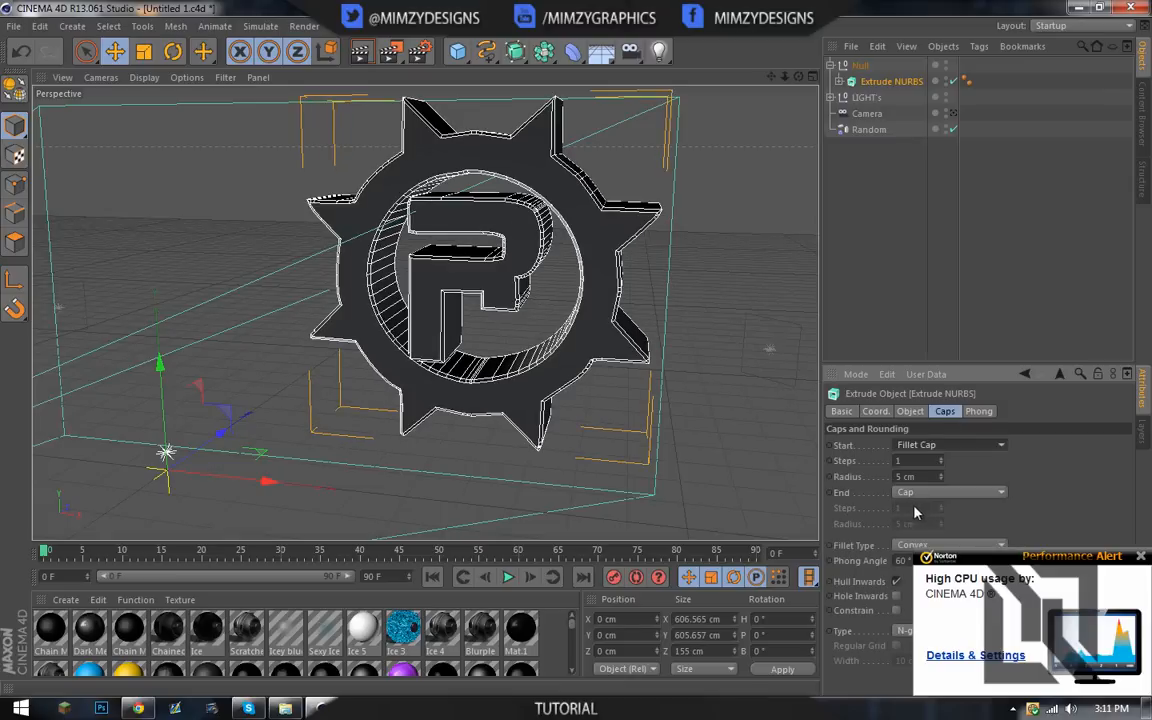
pyautogui.click(950, 444)
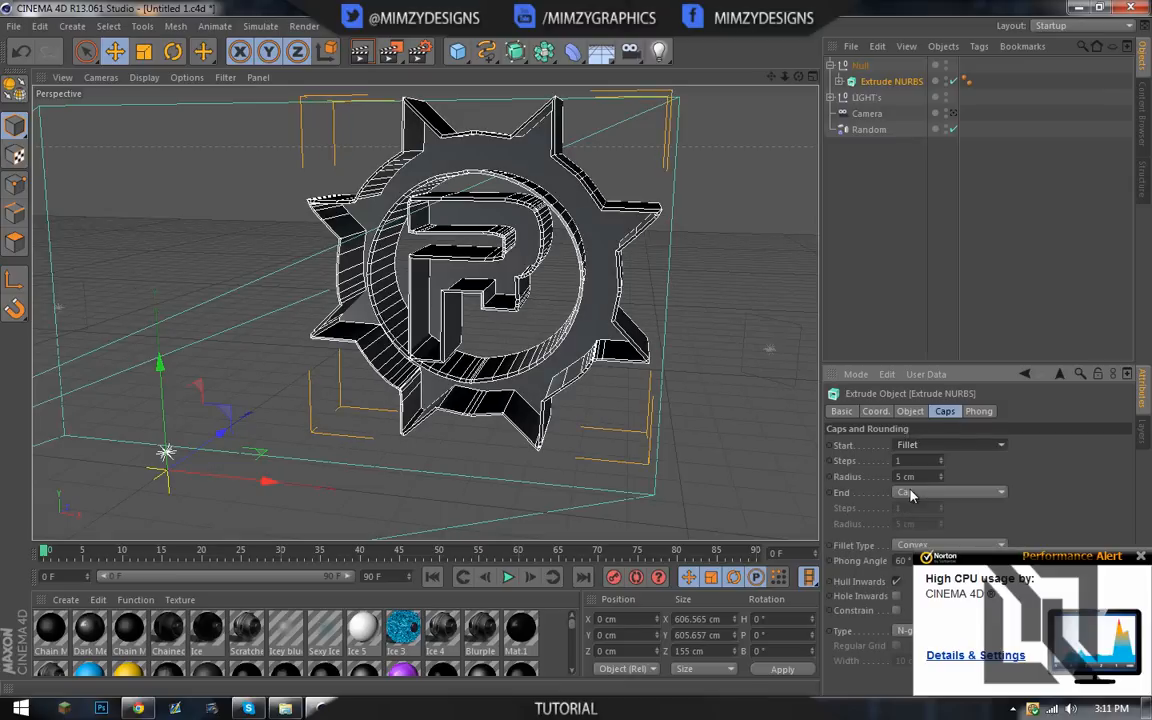
pyautogui.click(950, 491)
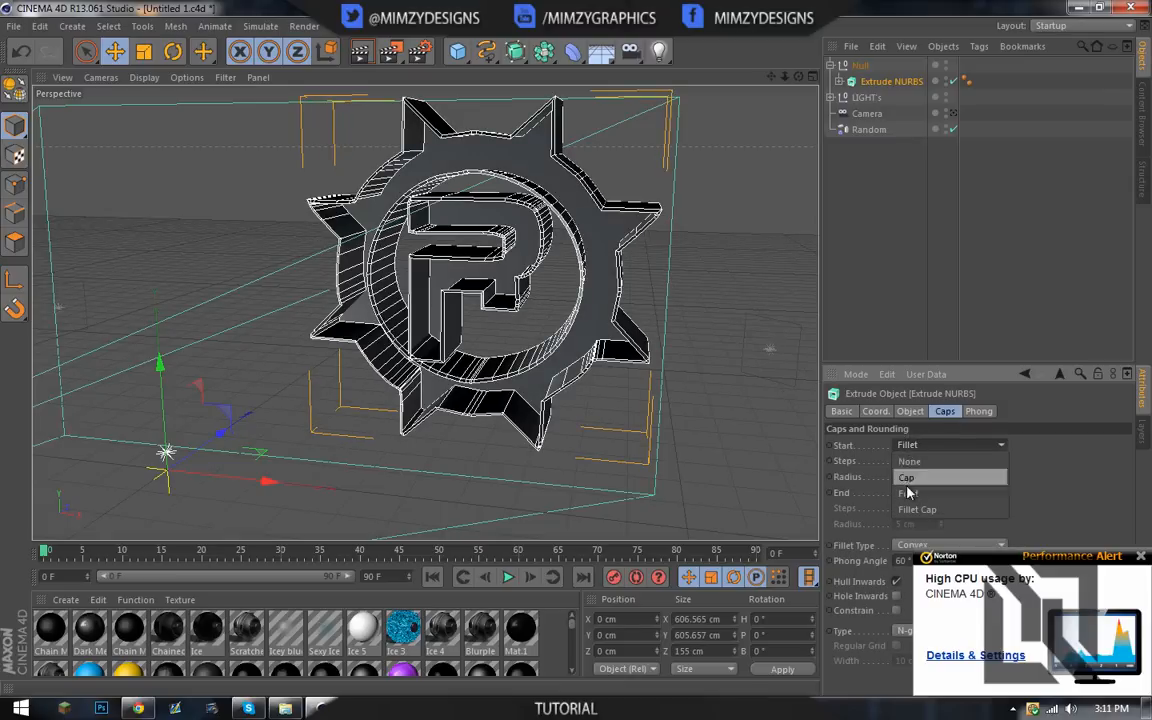
pyautogui.click(917, 508)
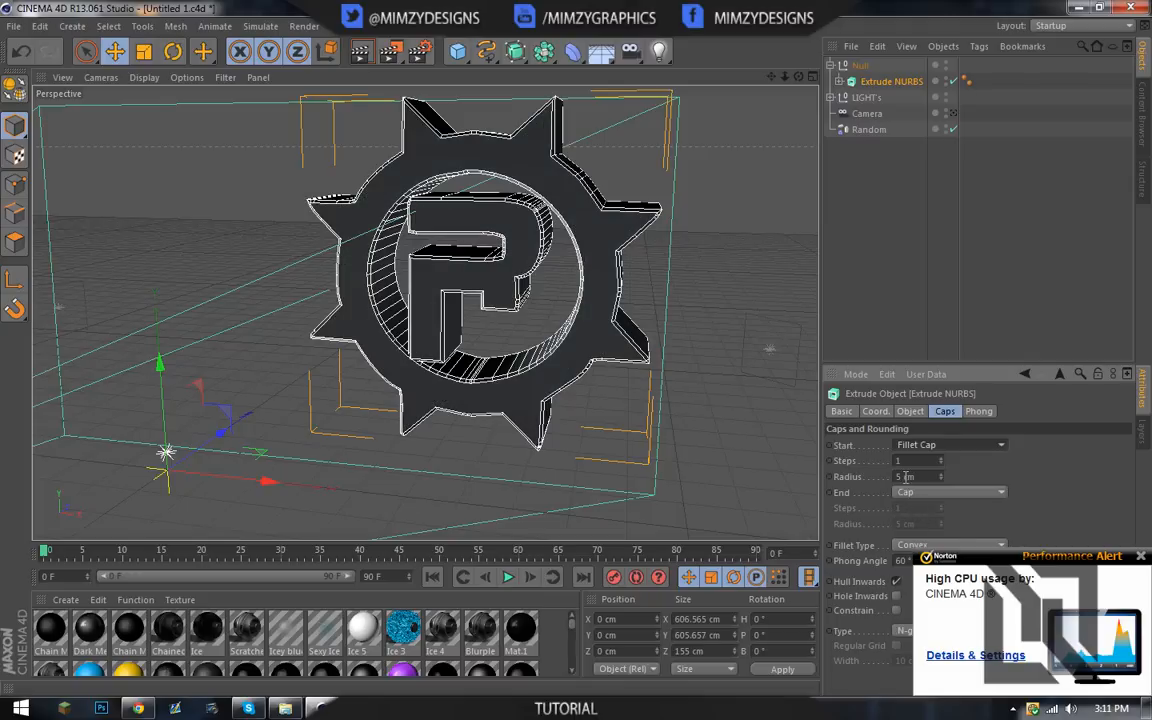
pyautogui.click(950, 491)
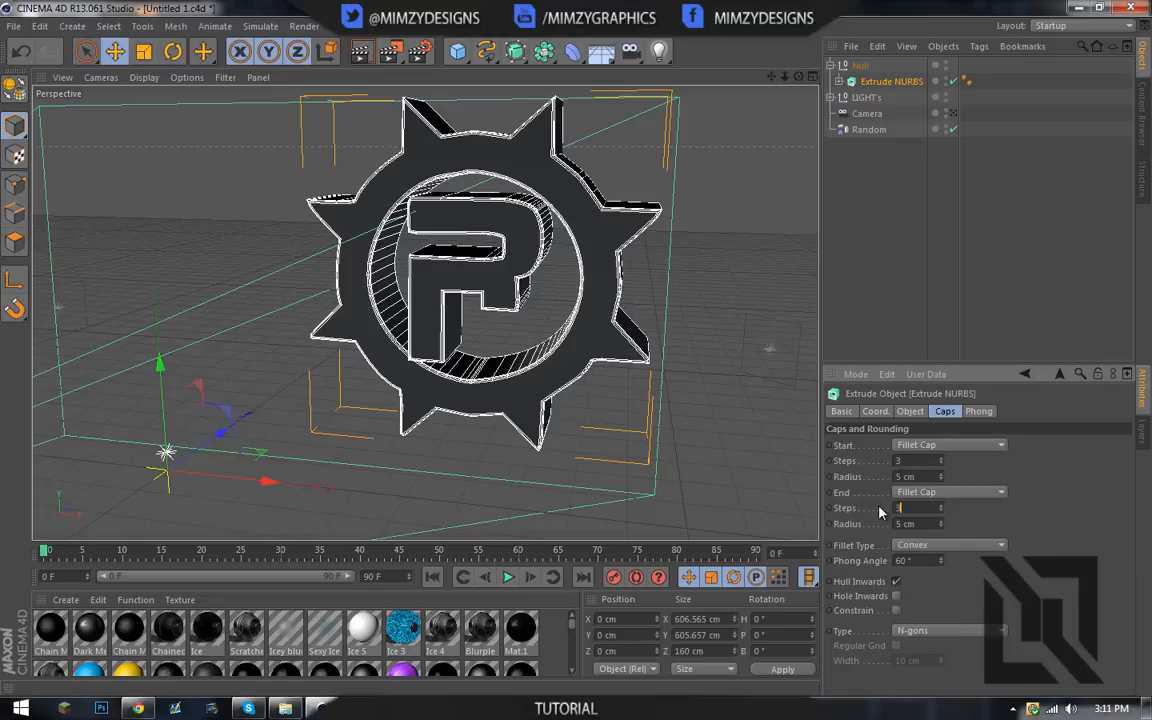
pyautogui.moveTo(688, 490)
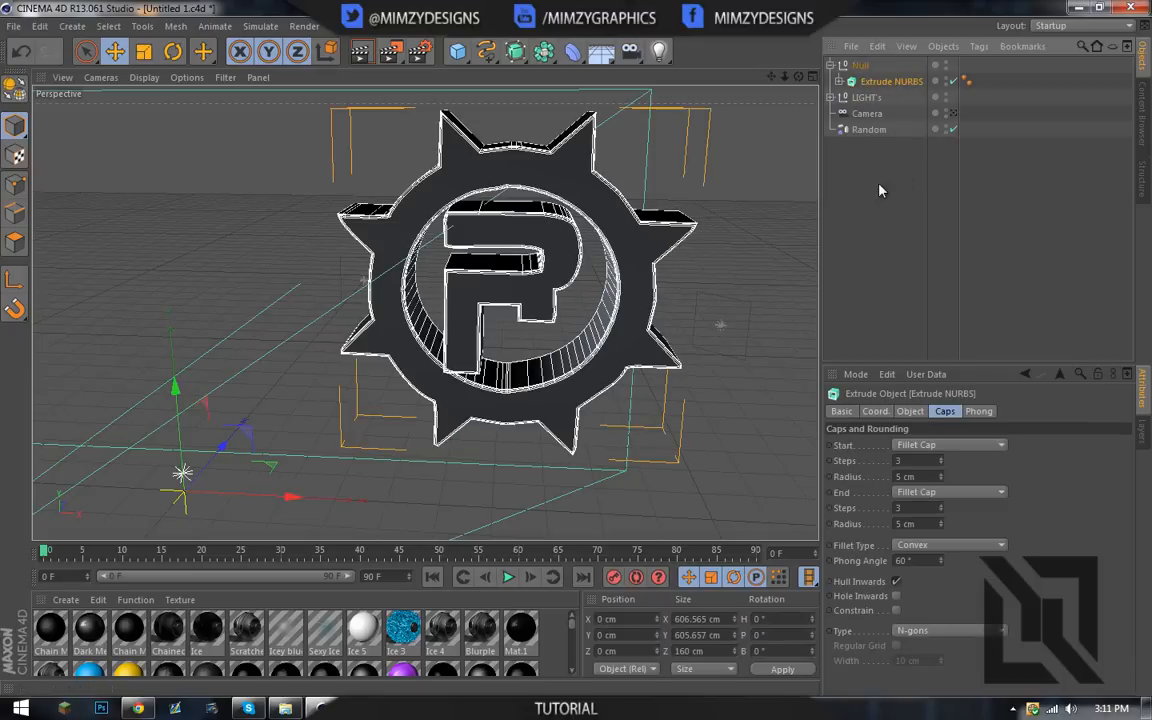
pyautogui.moveTo(840, 228)
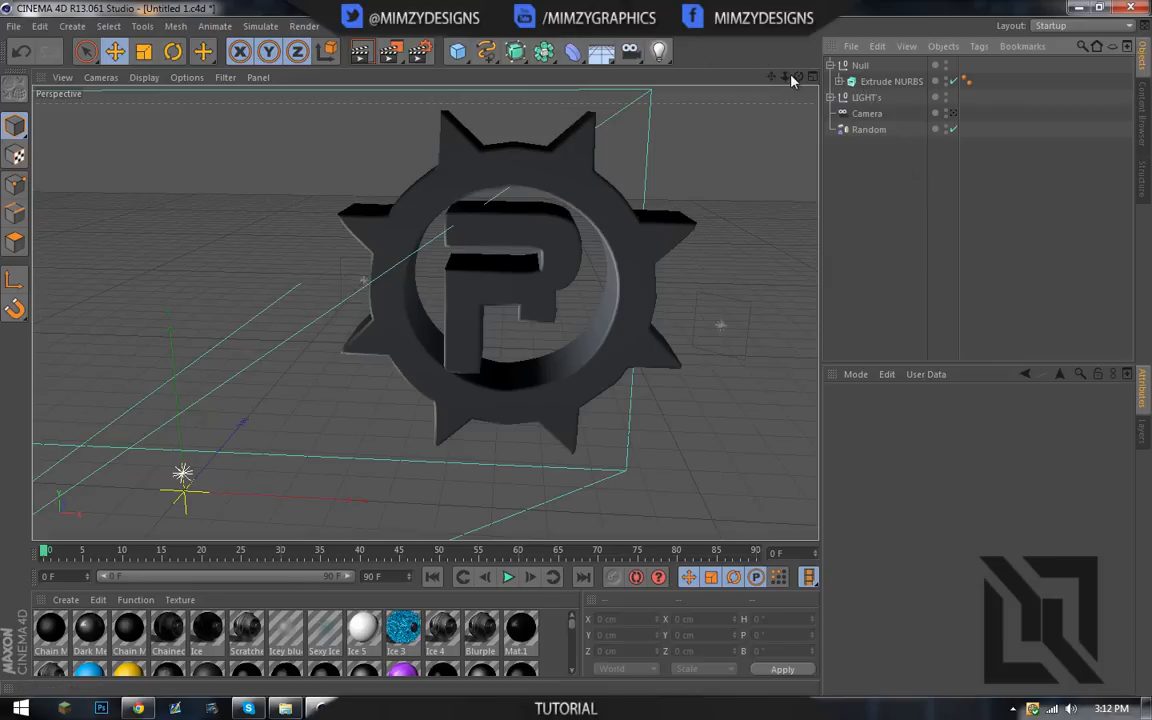
pyautogui.moveTo(500, 300); pyautogui.dragTo(420, 310)
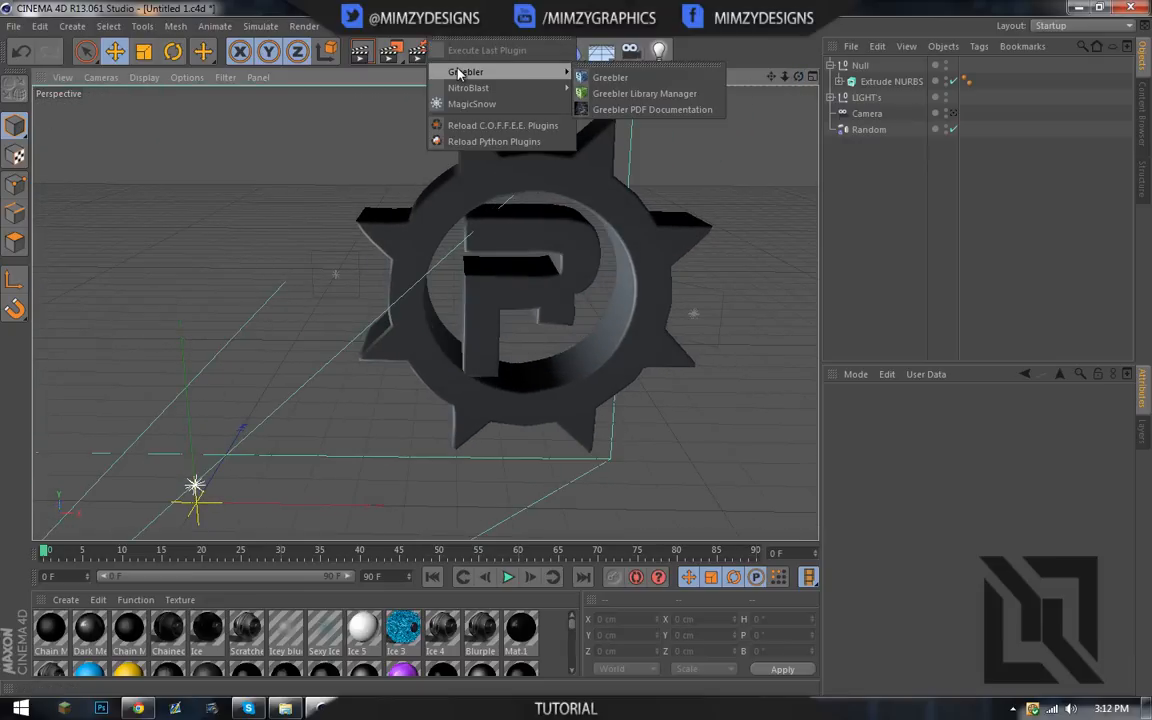
# Add a Greebler object and nest the logo's Null group under it
pyautogui.click(610, 77)
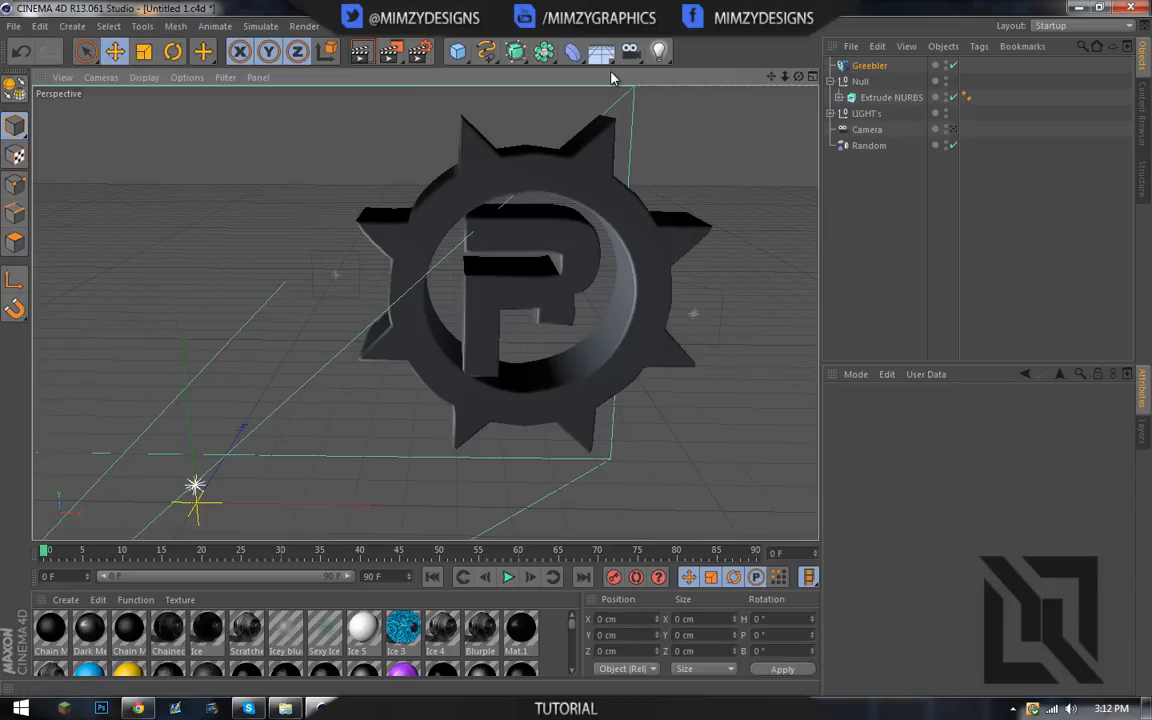
pyautogui.click(869, 65)
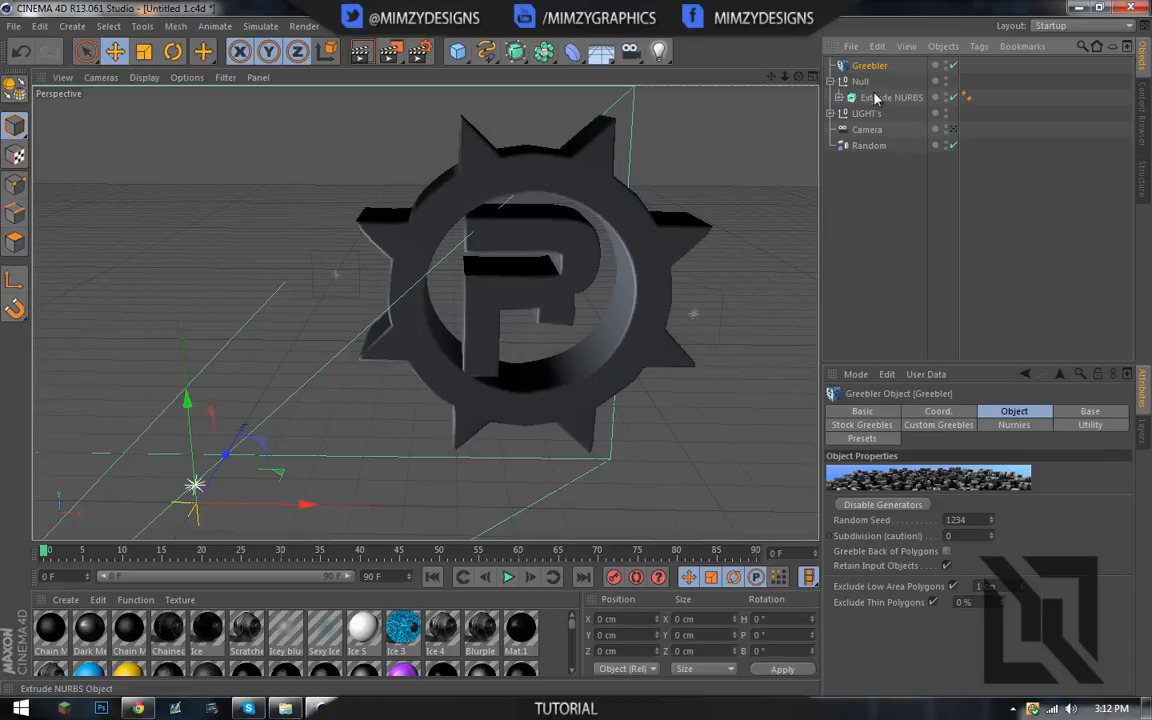
pyautogui.click(890, 97)
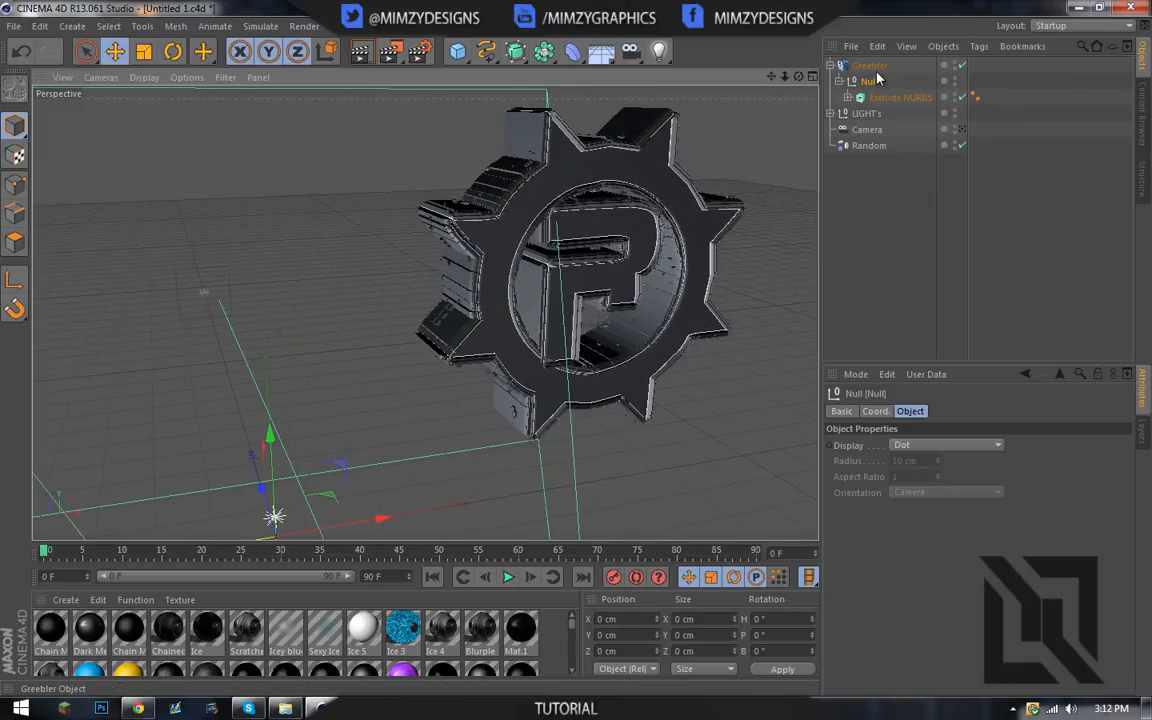
# Select the Greebler object and apply the blue glow material to it
pyautogui.click(869, 65)
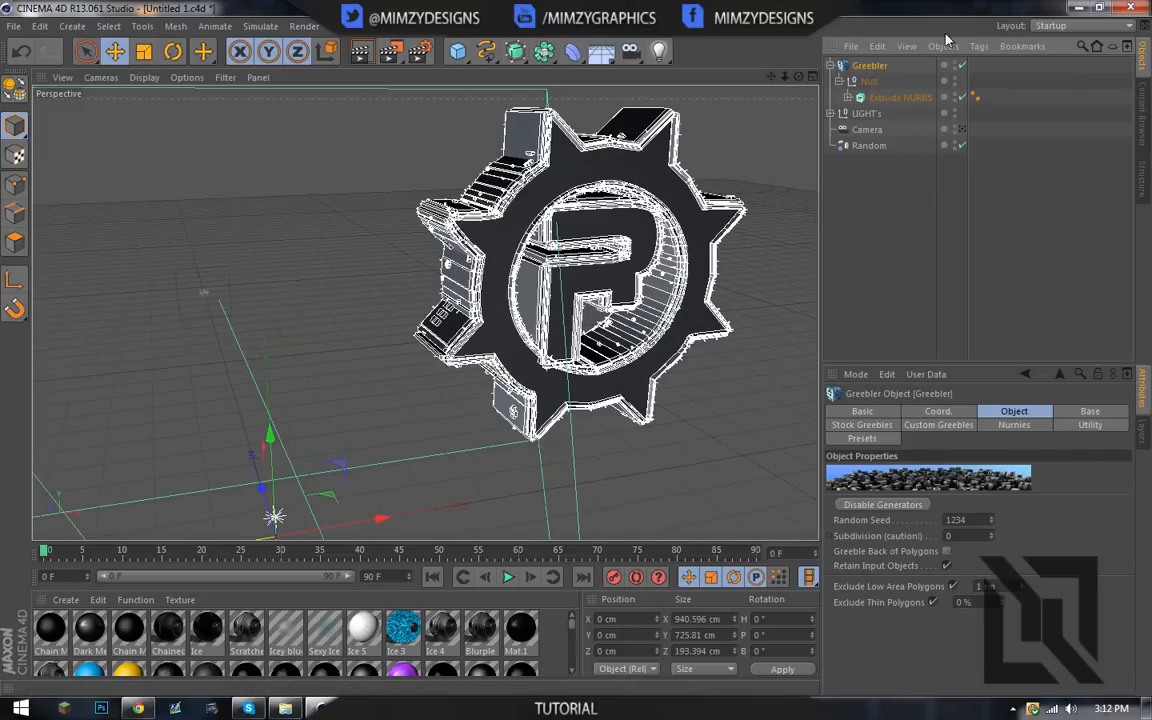
pyautogui.moveTo(462, 632)
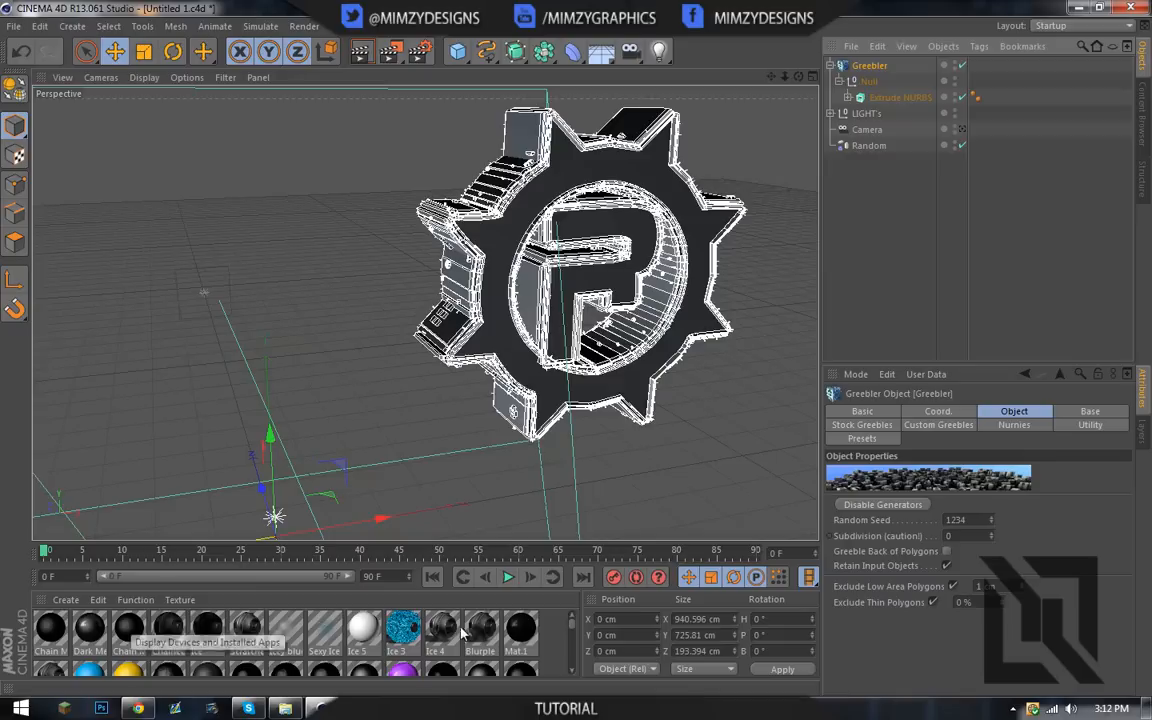
pyautogui.scroll(-3)
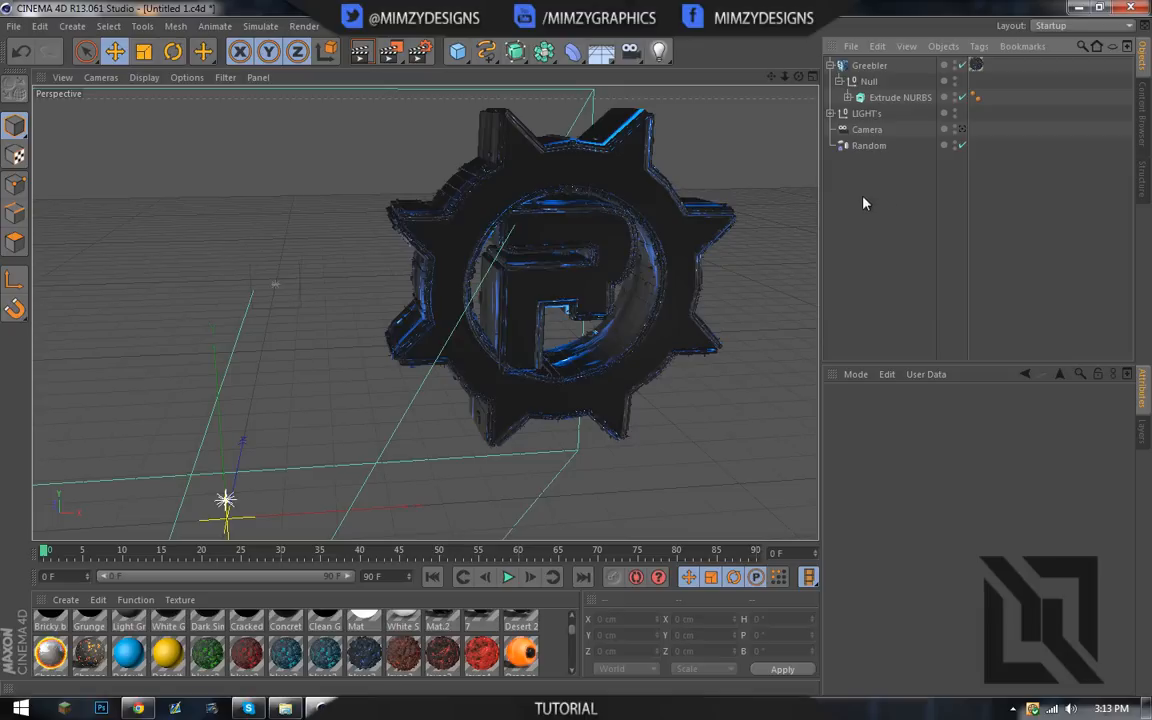
pyautogui.moveTo(893, 160)
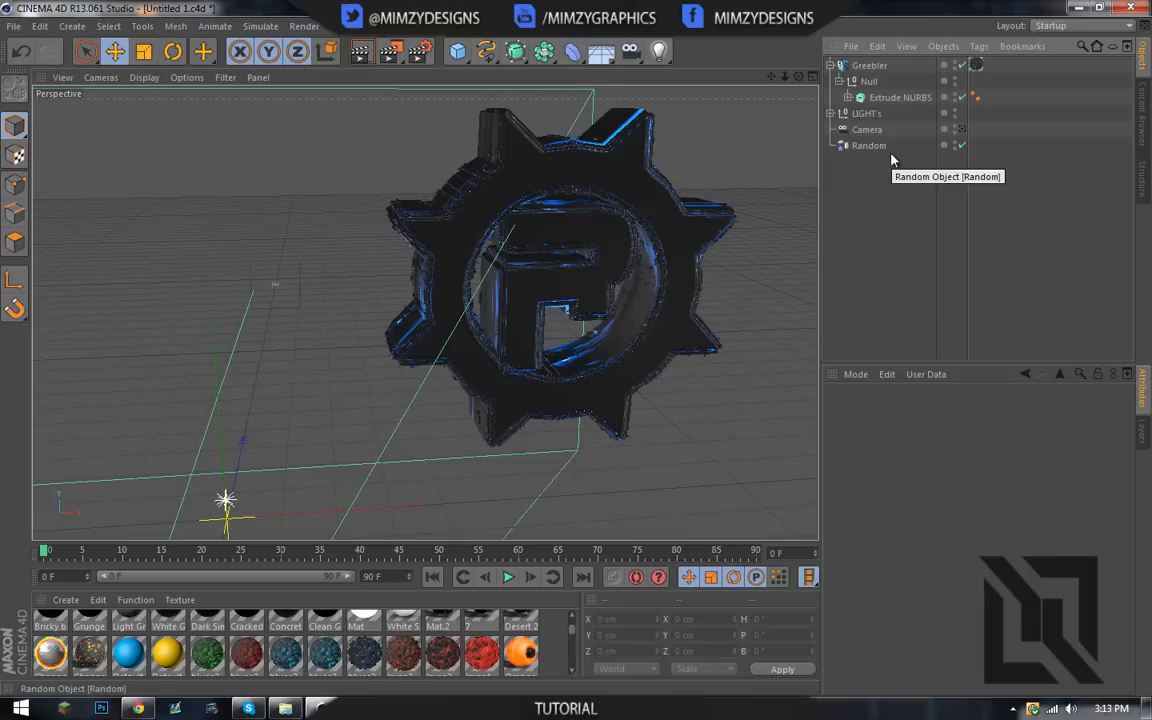
pyautogui.moveTo(380, 193)
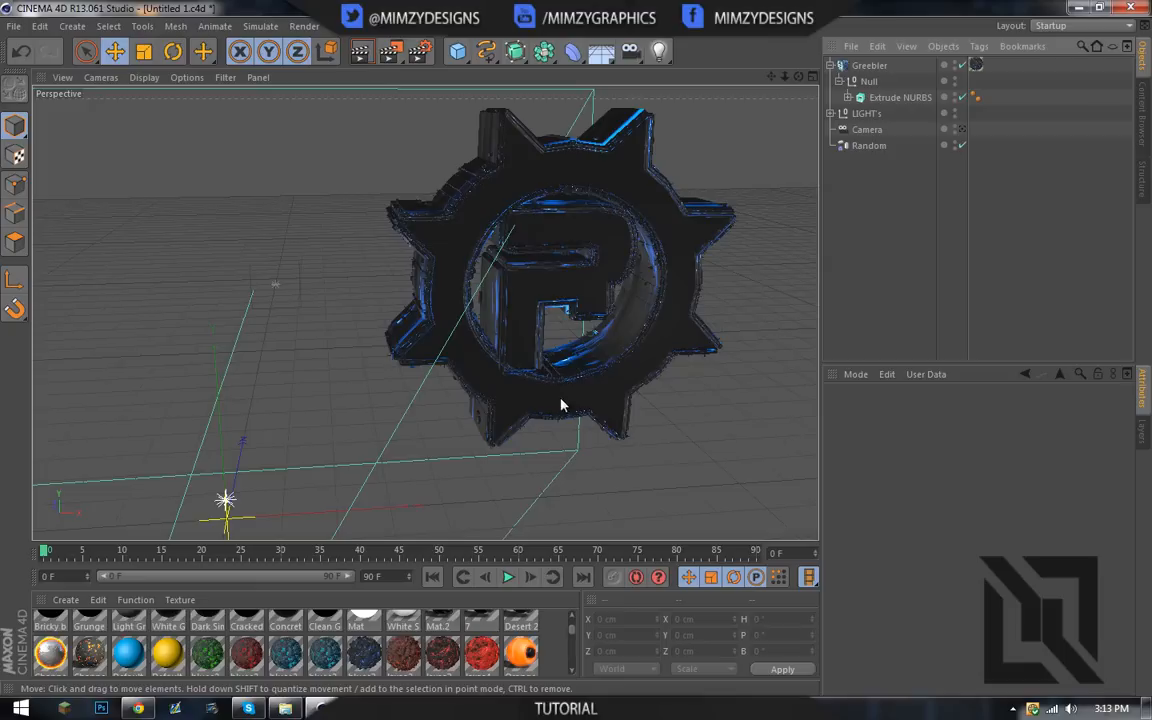
pyautogui.moveTo(745, 205)
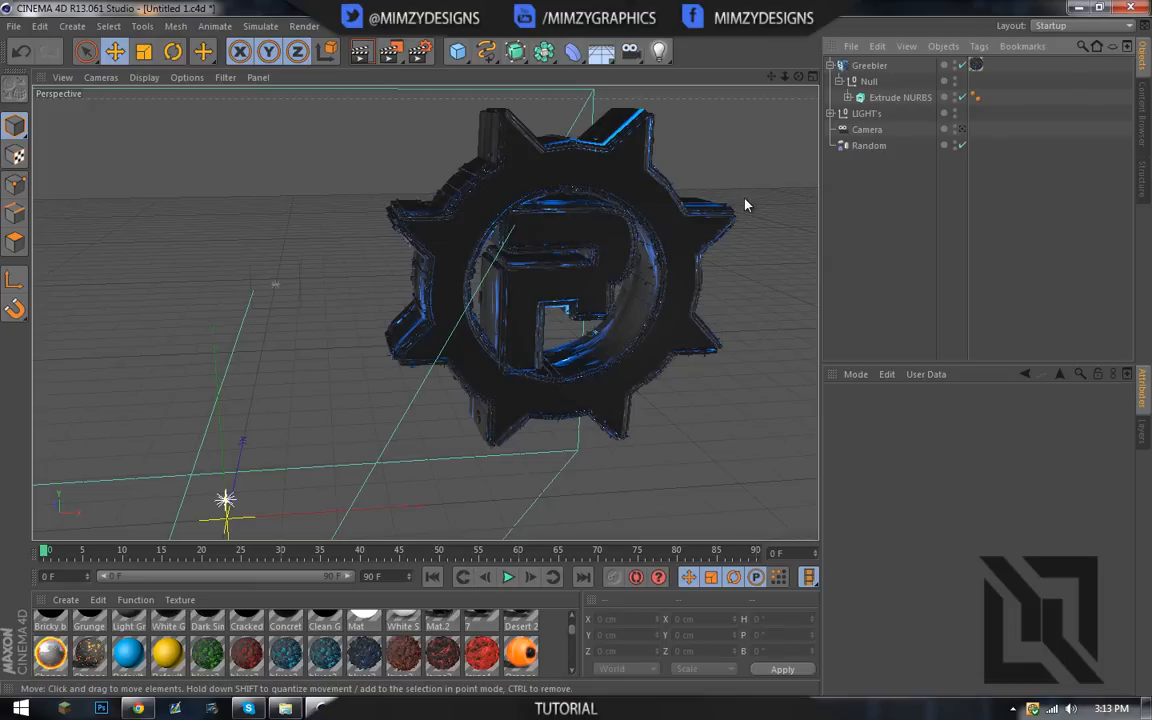
pyautogui.moveTo(875, 68)
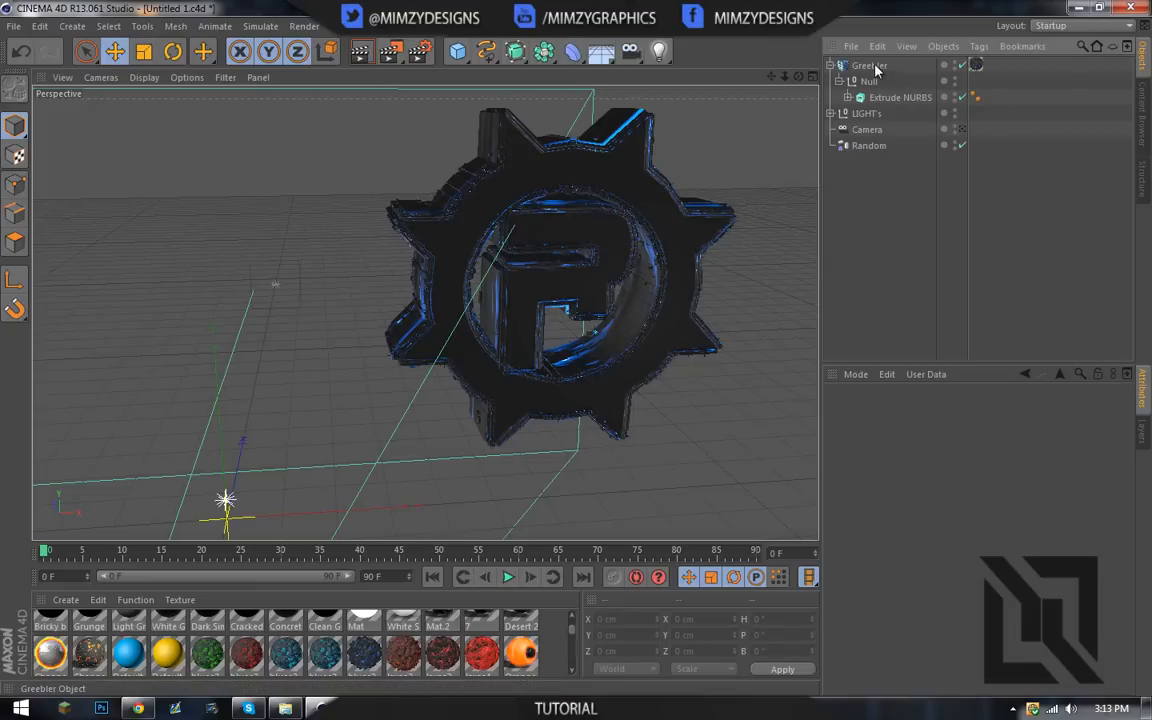
pyautogui.click(869, 65)
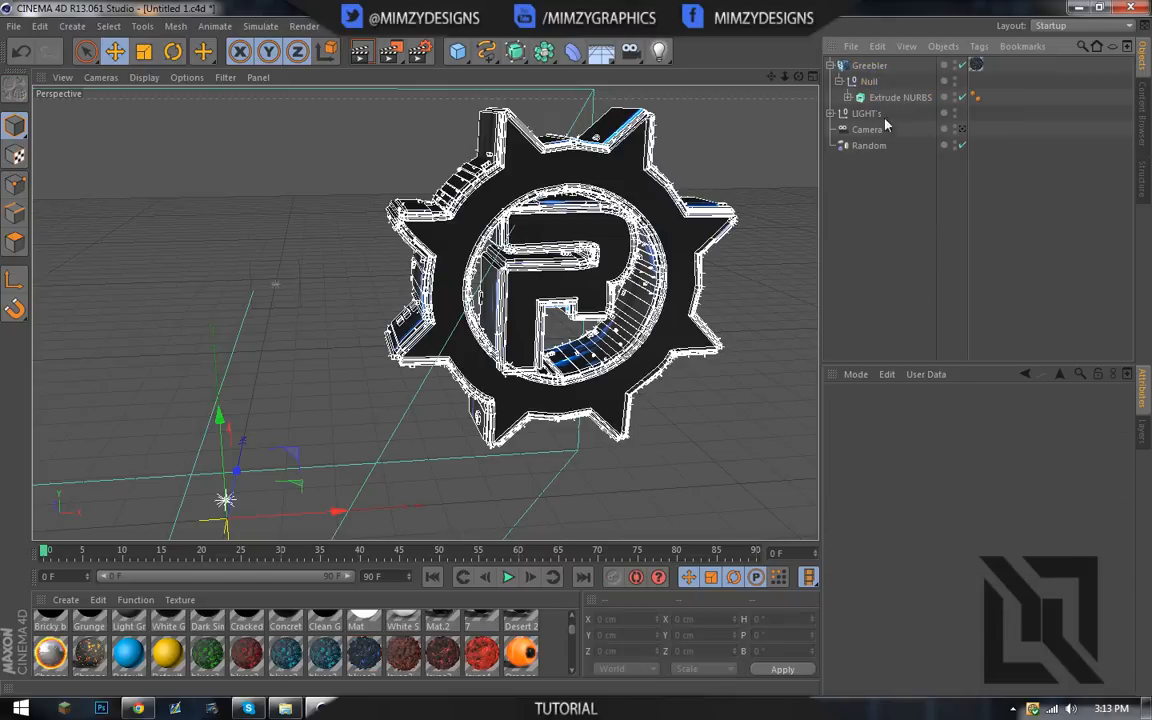
pyautogui.click(869, 65)
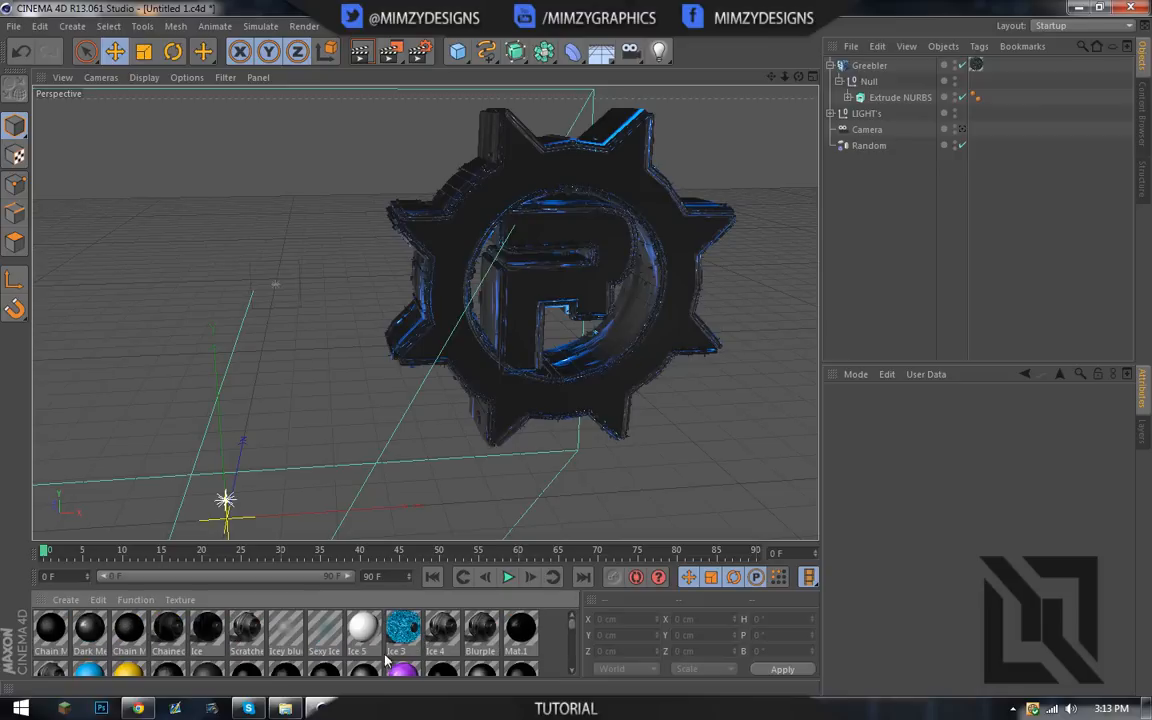
pyautogui.moveTo(460, 670)
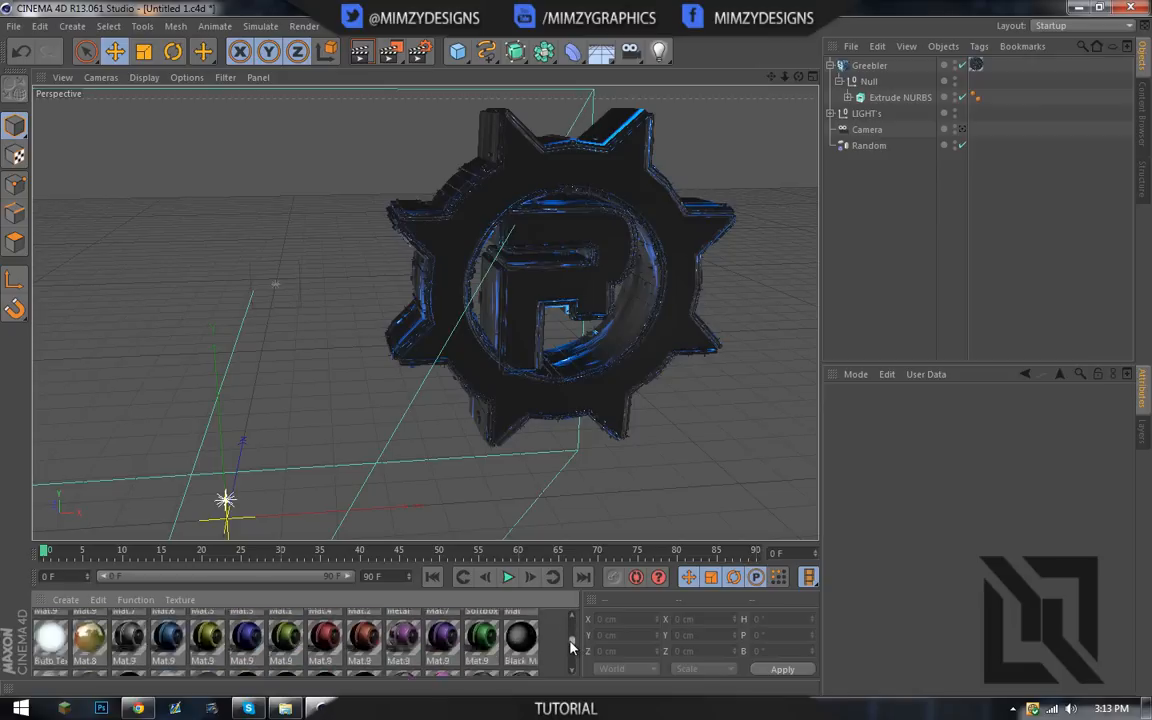
pyautogui.scroll(-3)
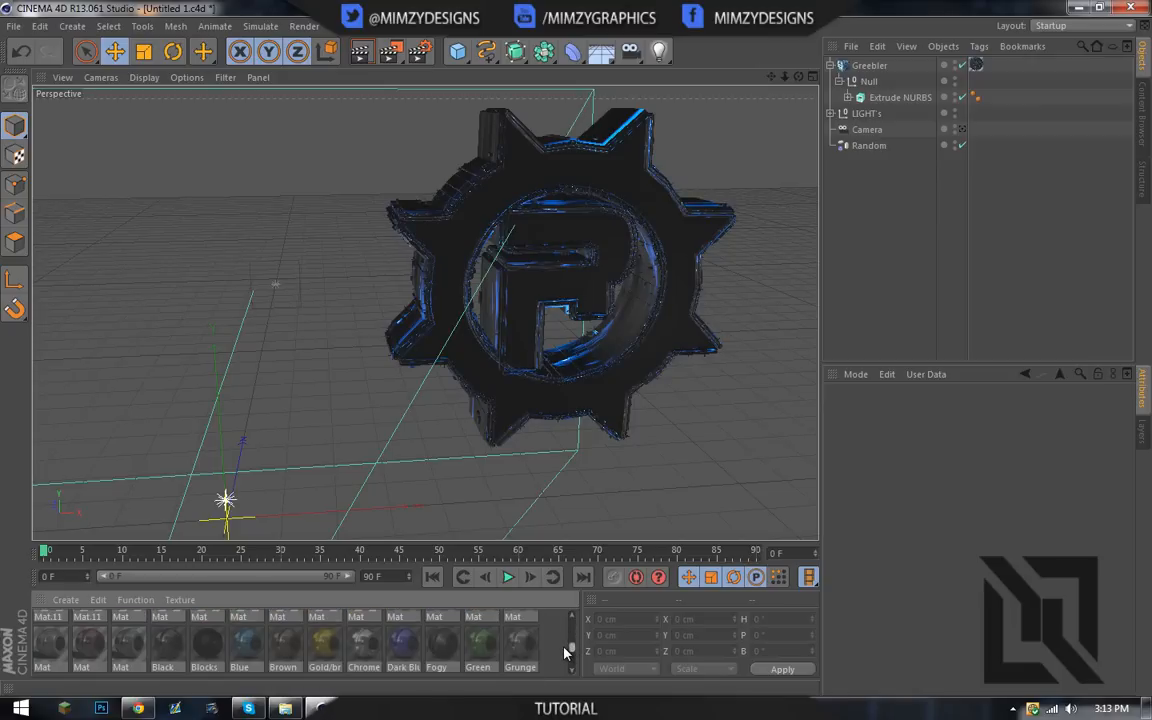
pyautogui.scroll(-3)
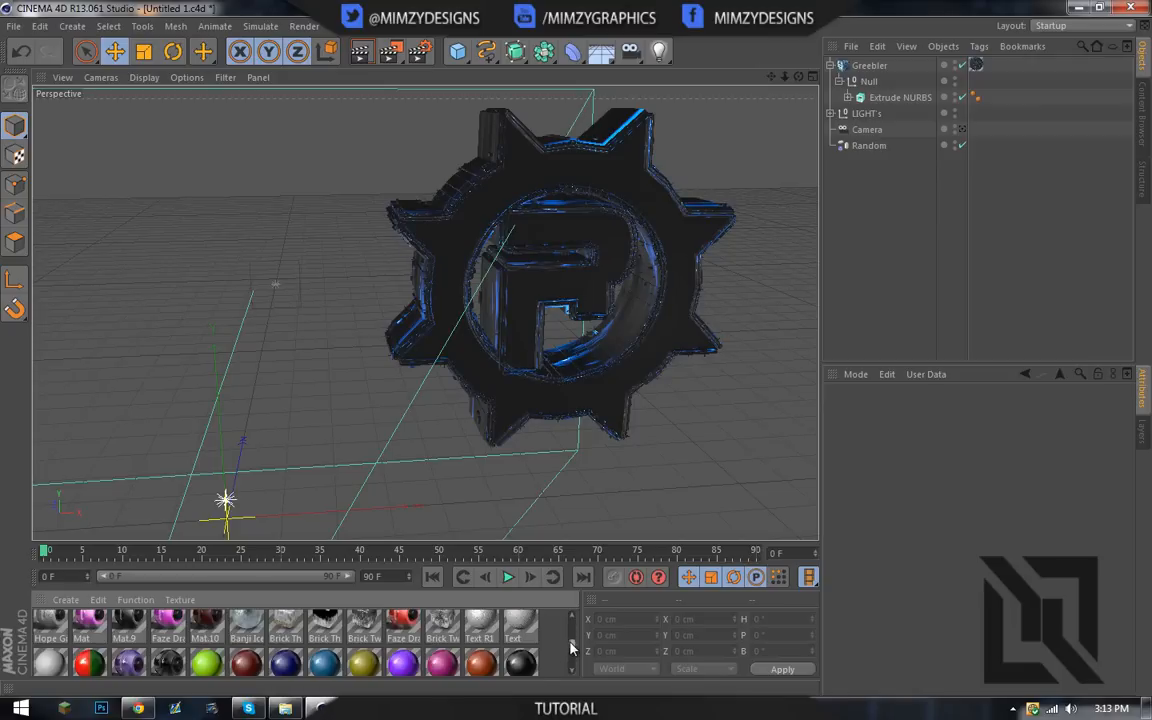
pyautogui.scroll(-3)
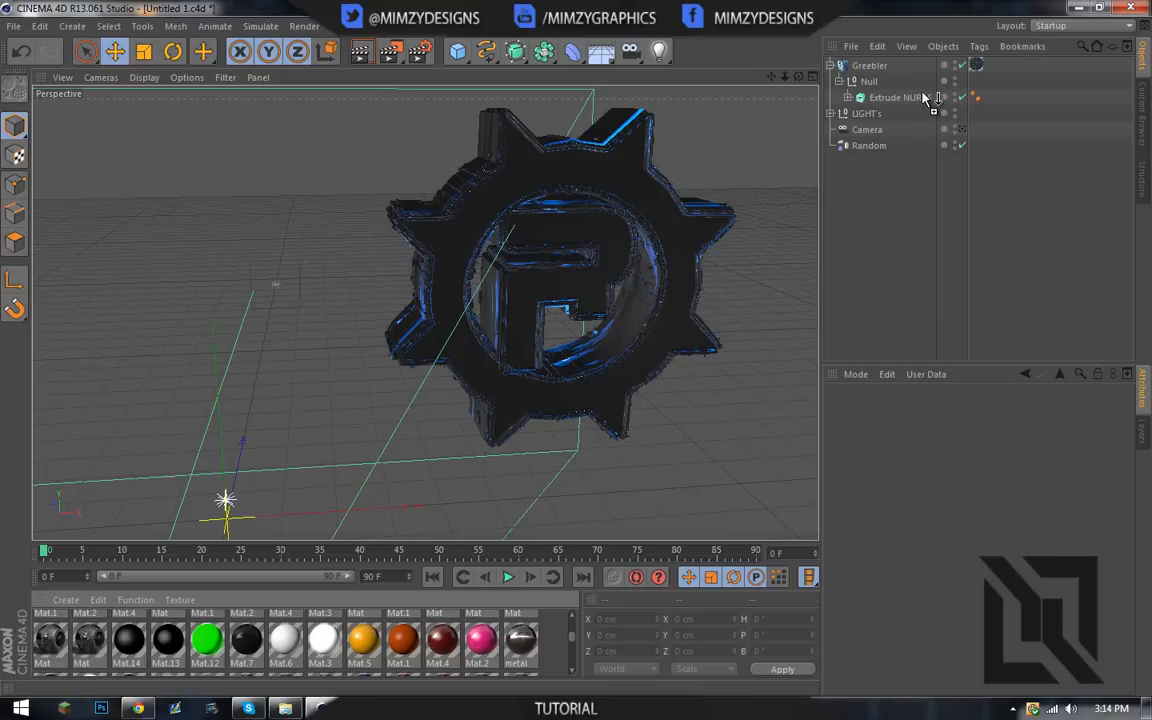
# Assign the Mat material to the logo's Null group and render the view
pyautogui.click(975, 80)
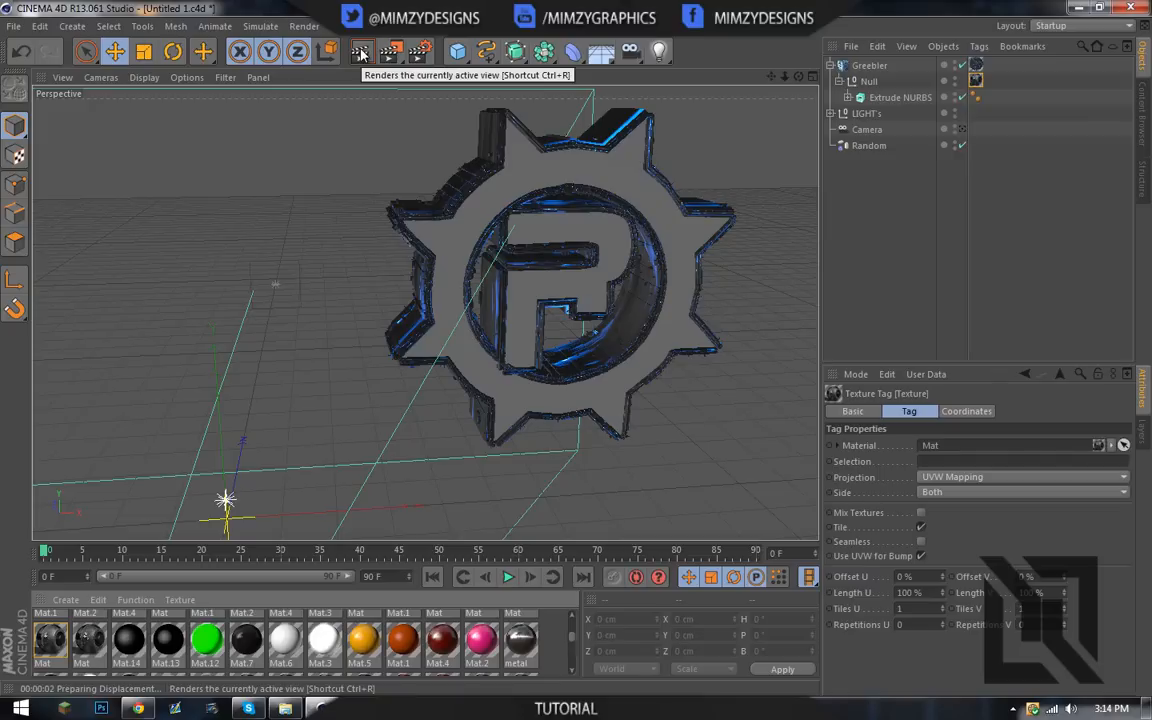
pyautogui.click(360, 51)
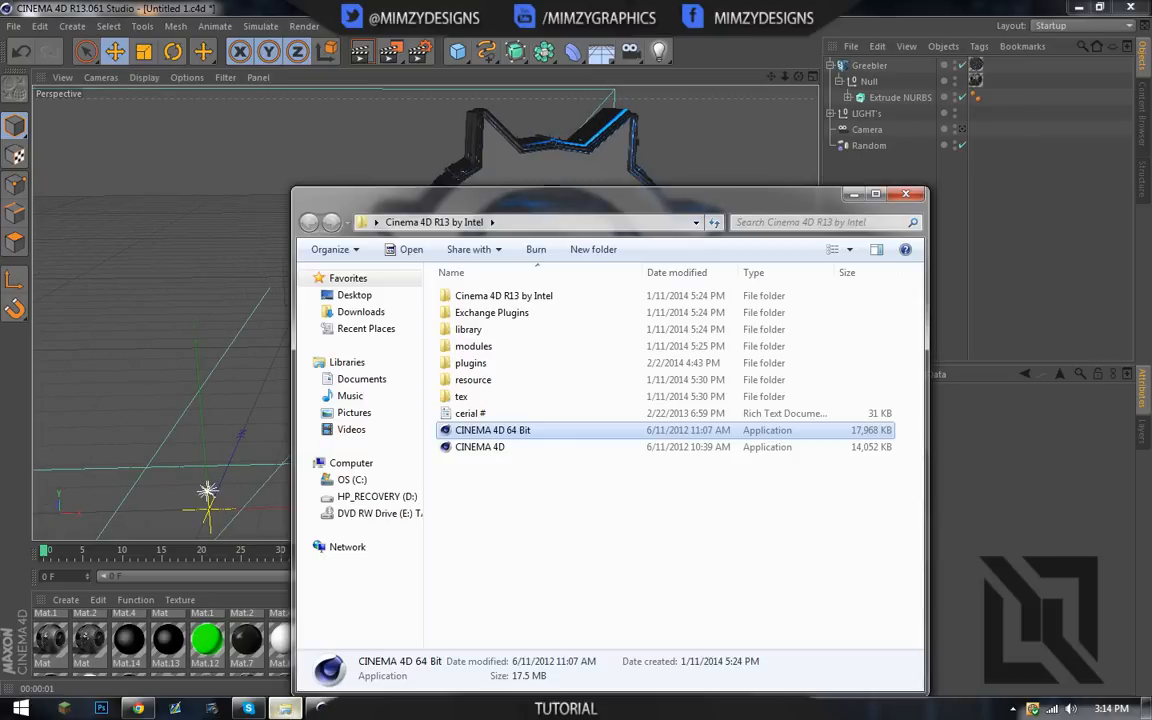
# Open Rebel Greebly Render from Pictures > Renders in Windows Photo Viewer
pyautogui.click(354, 412)
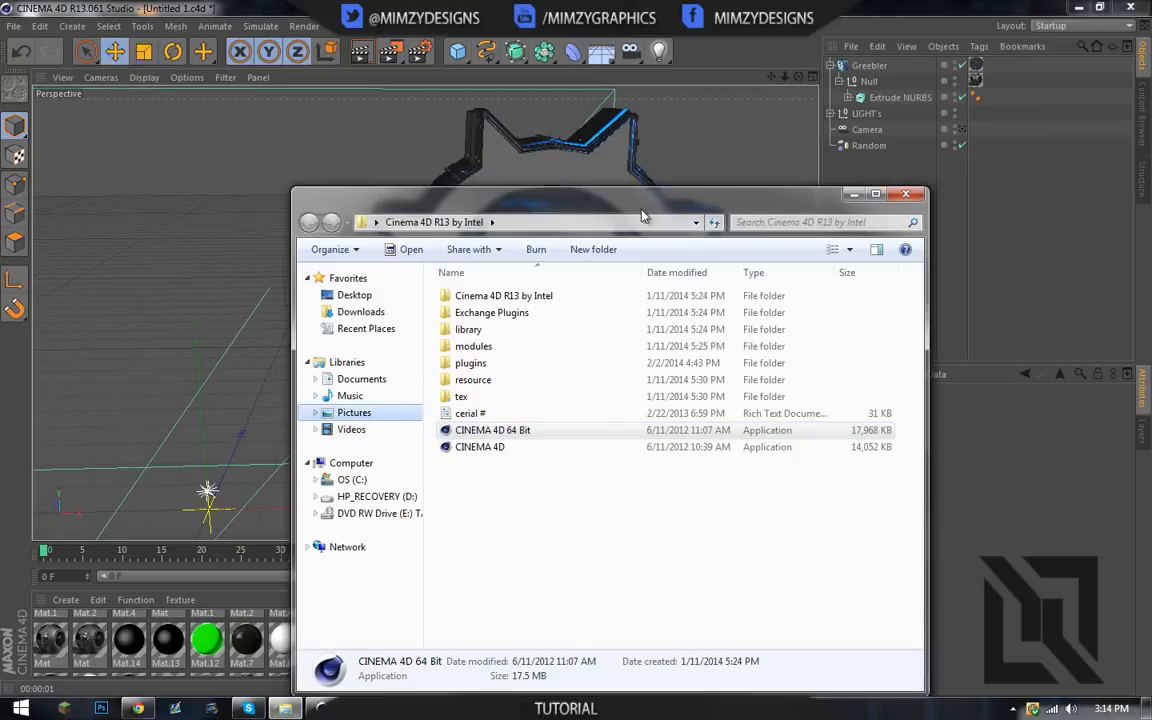
pyautogui.click(354, 412)
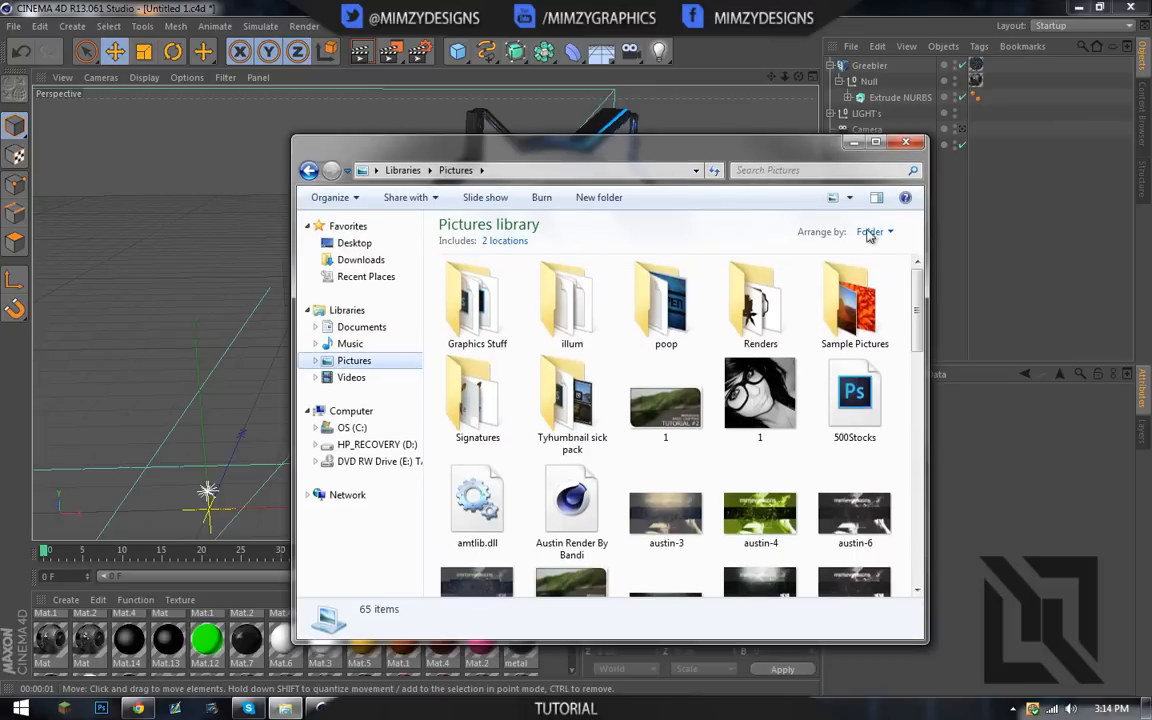
pyautogui.moveTo(760, 305)
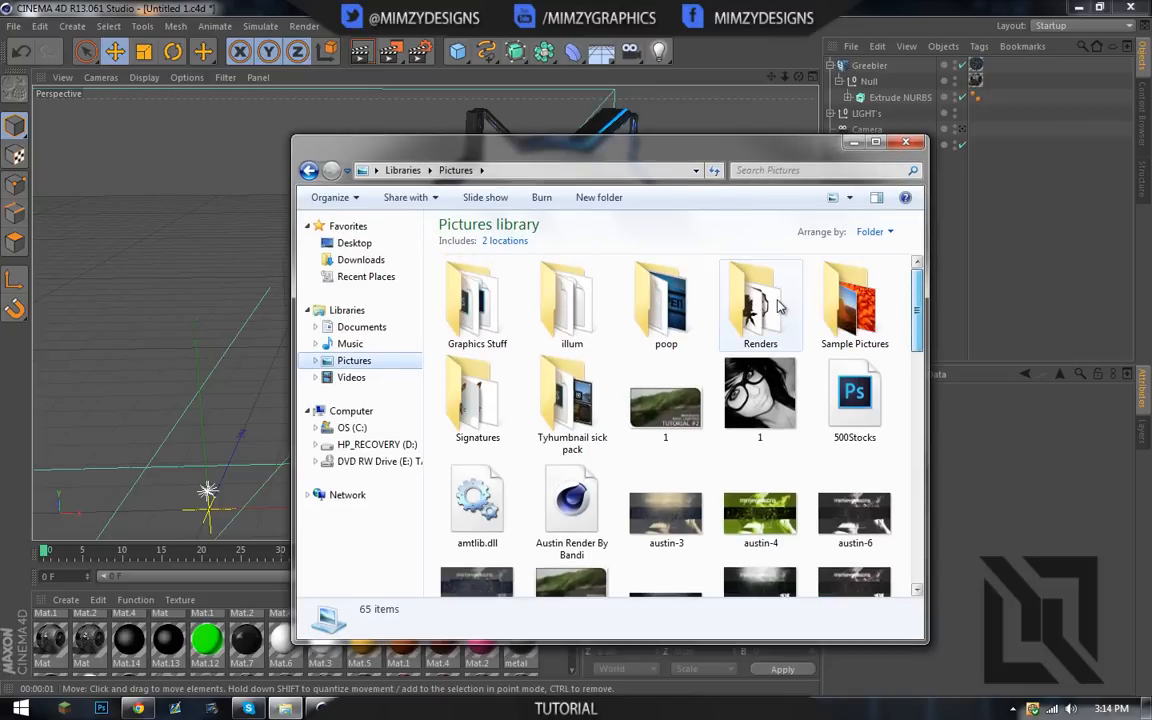
pyautogui.doubleClick(760, 300)
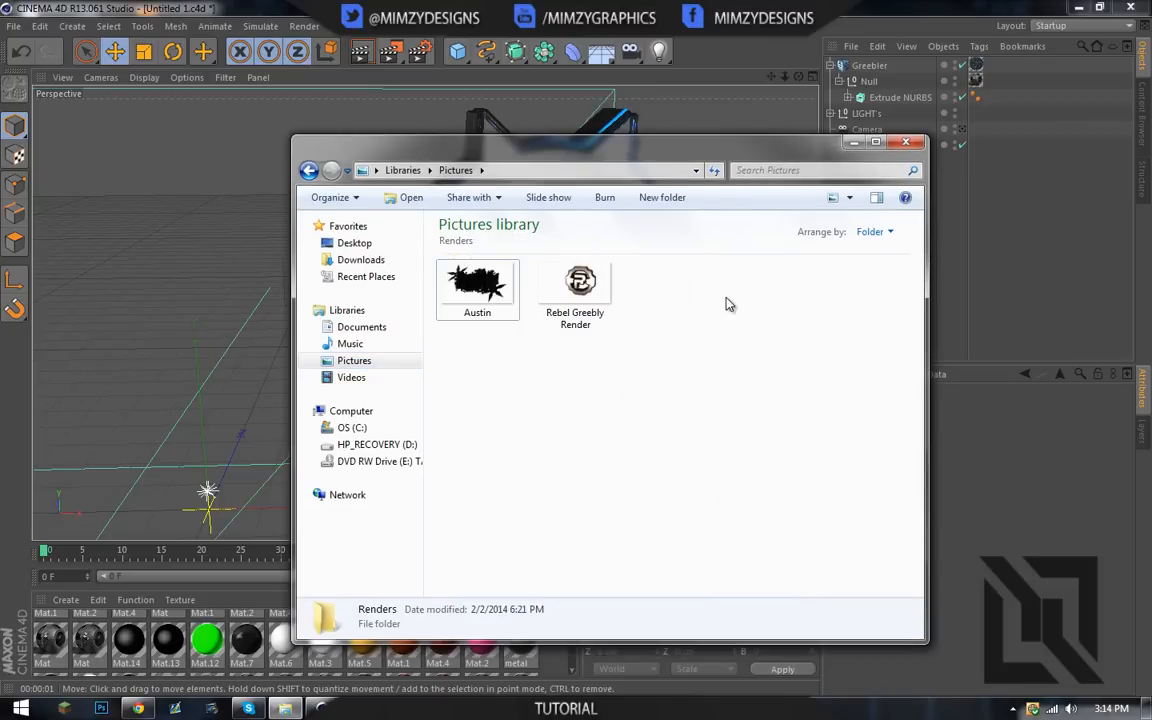
pyautogui.doubleClick(575, 290)
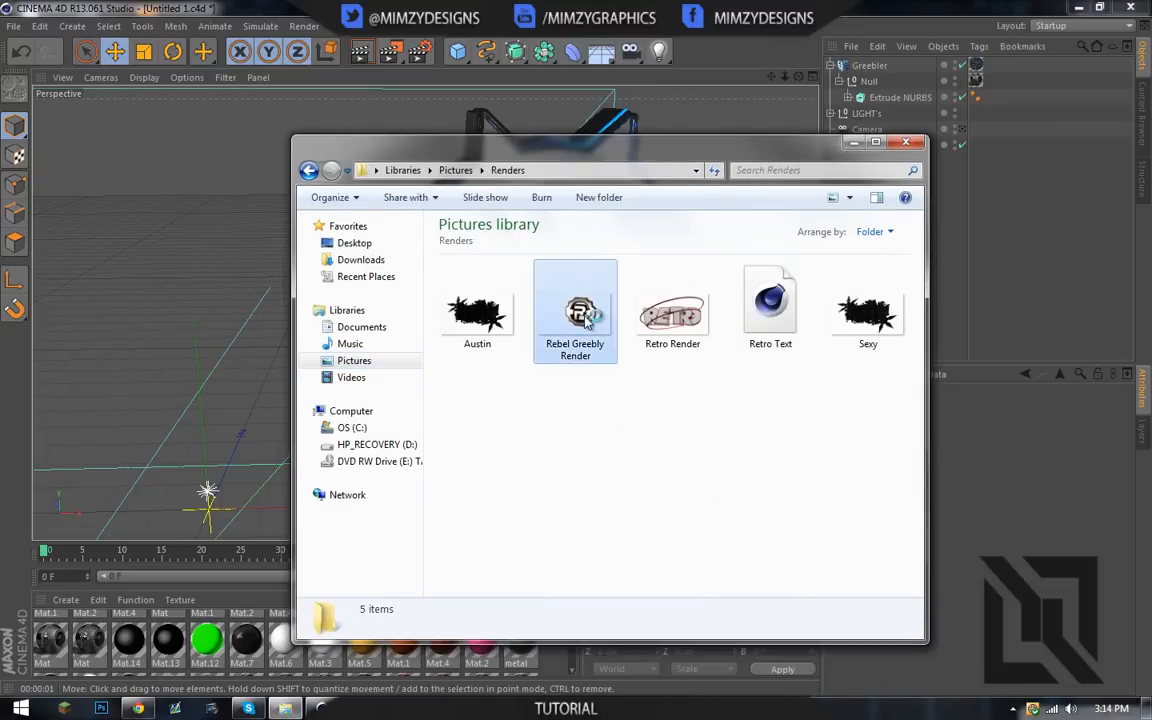
pyautogui.click(575, 315)
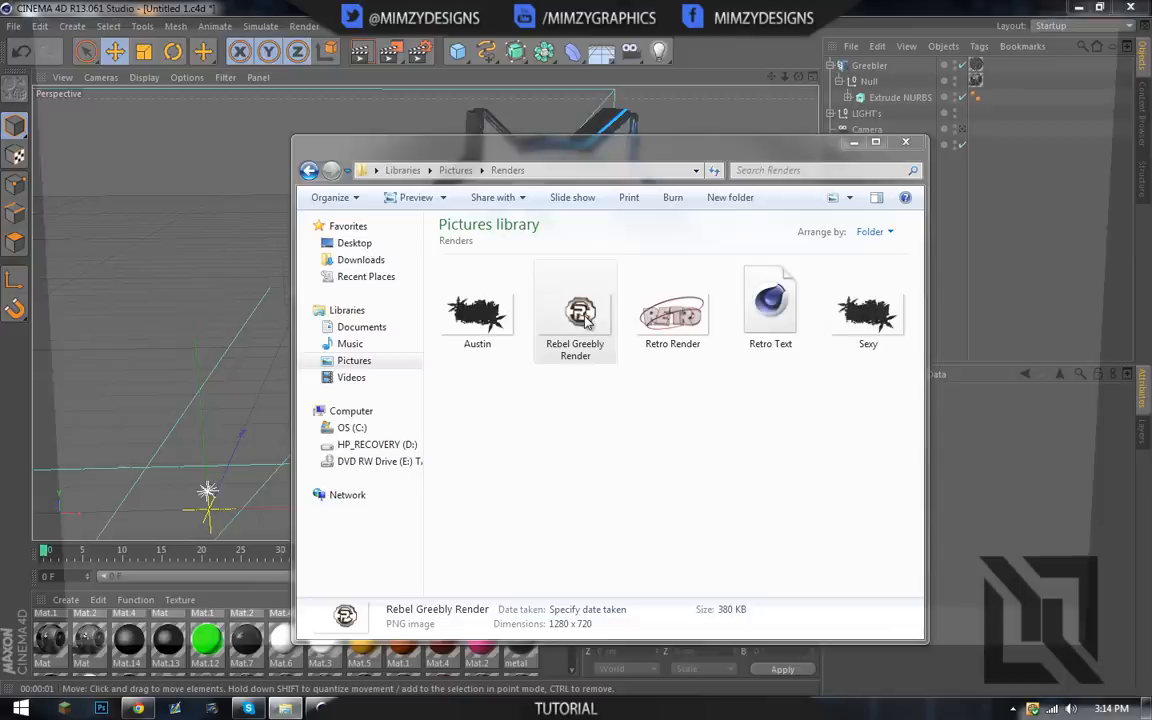
pyautogui.doubleClick(575, 313)
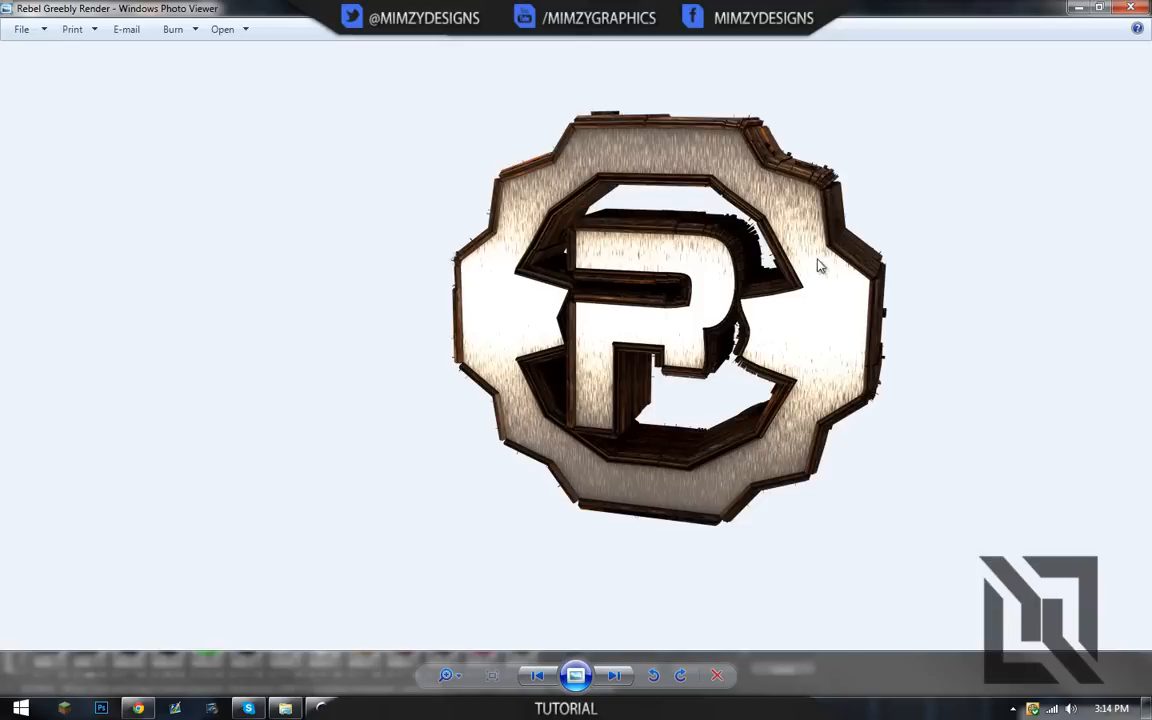
pyautogui.moveTo(737, 140)
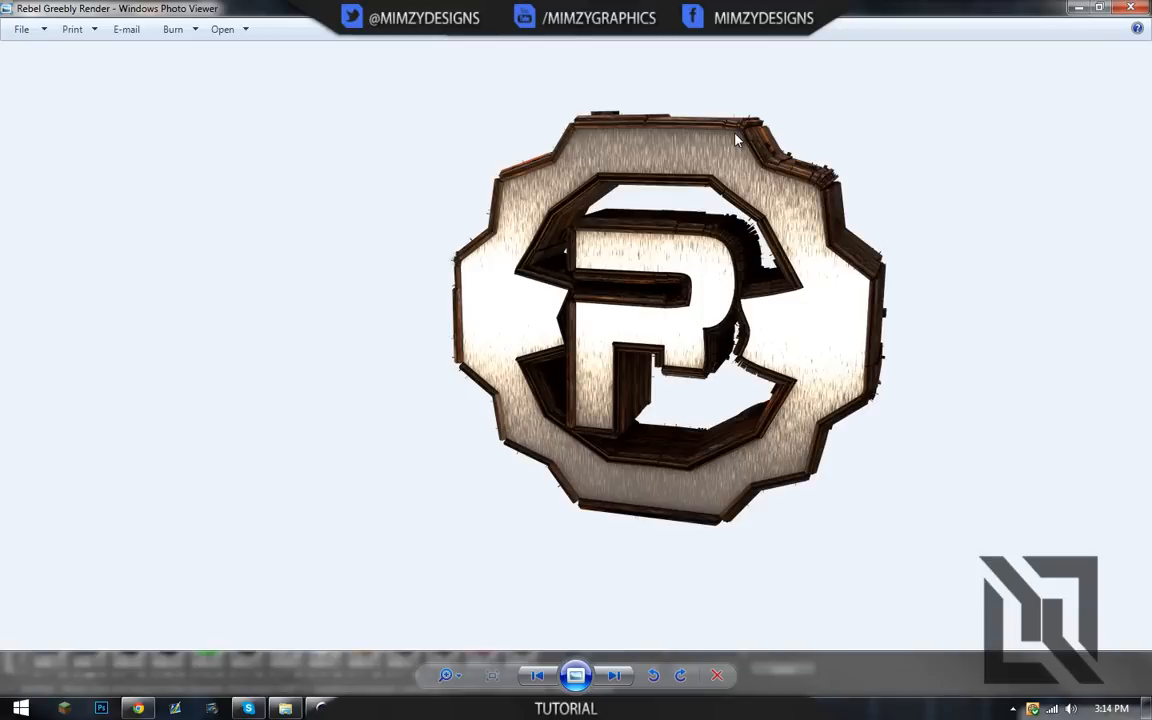
pyautogui.moveTo(176, 628)
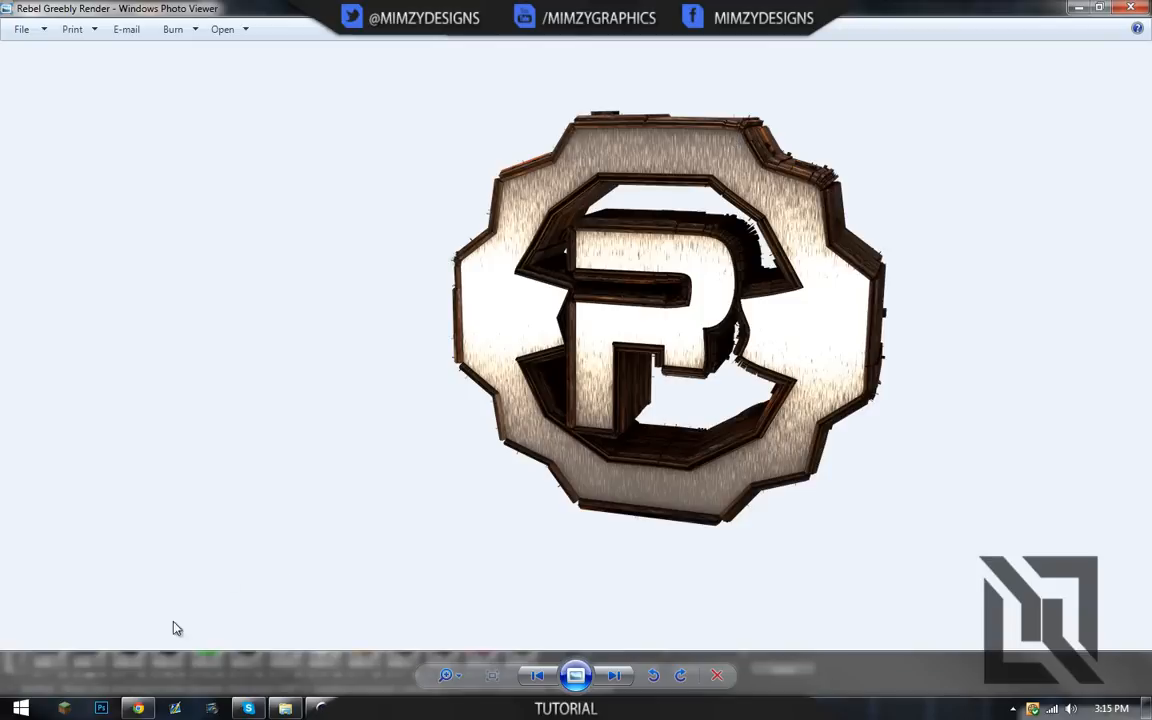